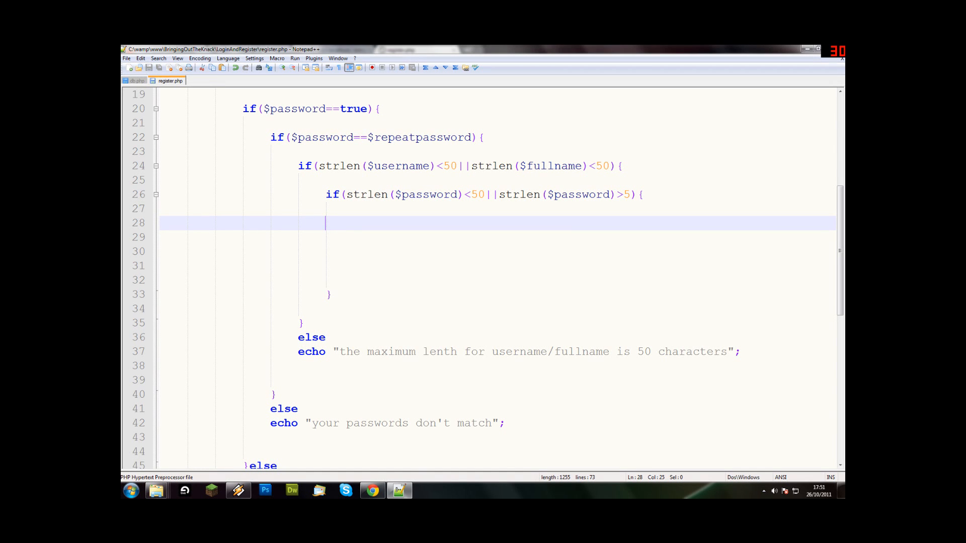
Add else echo "your password must between 5 and 50 characters"; after the password-length block's closing brace
left_click(329, 295)
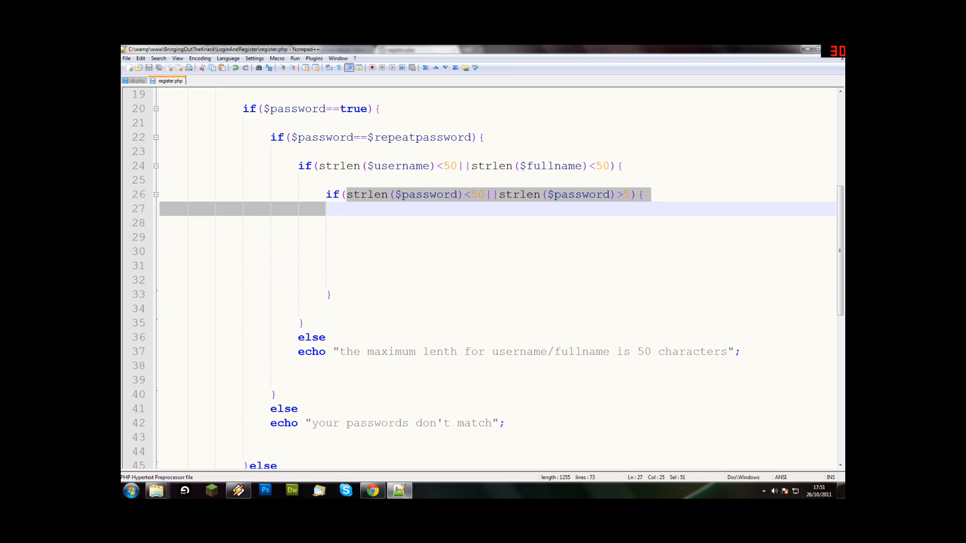
left_click(644, 194)
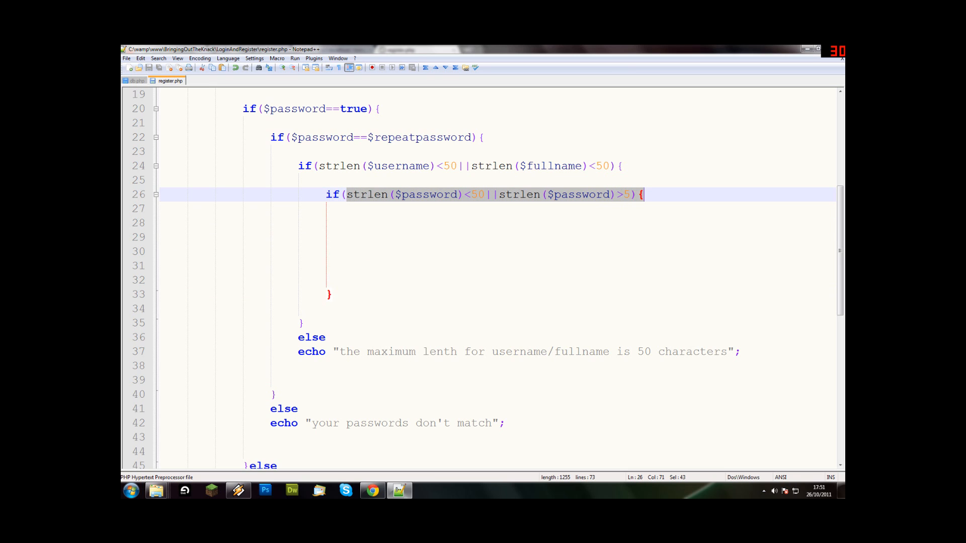
left_click(326, 252)
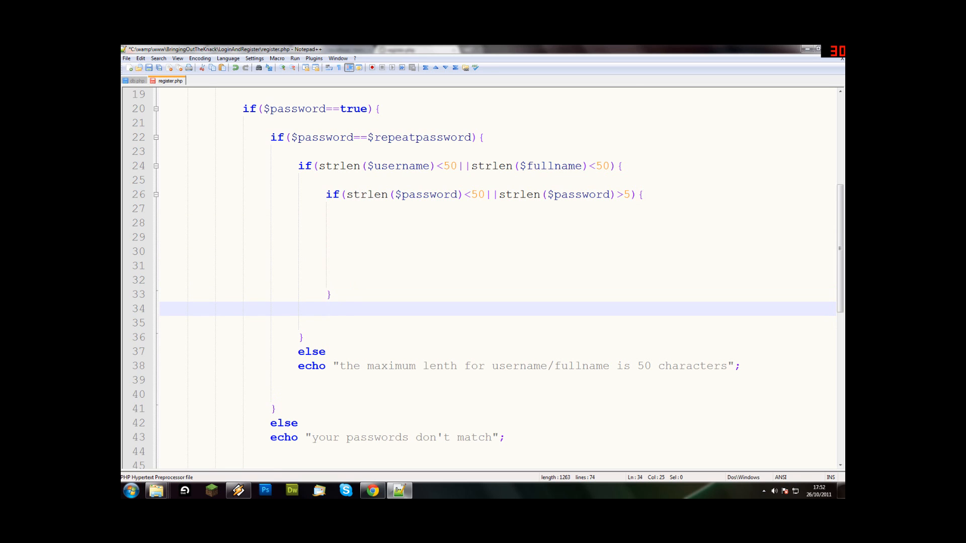
type("else")
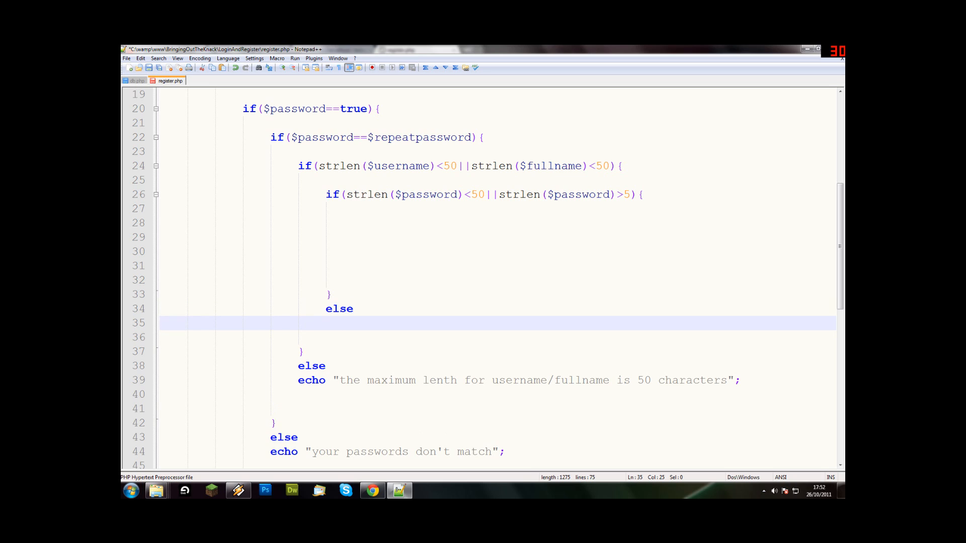
type("echo")
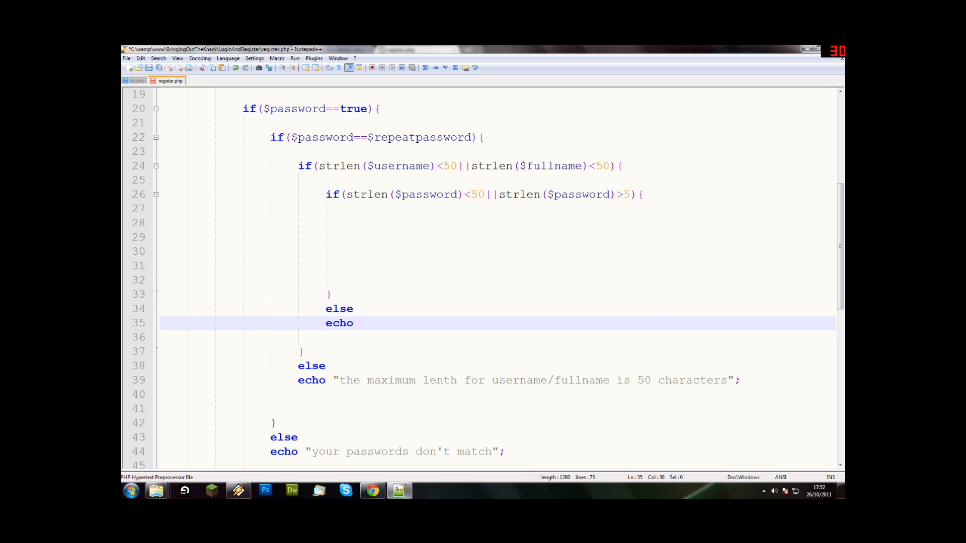
type("\"")
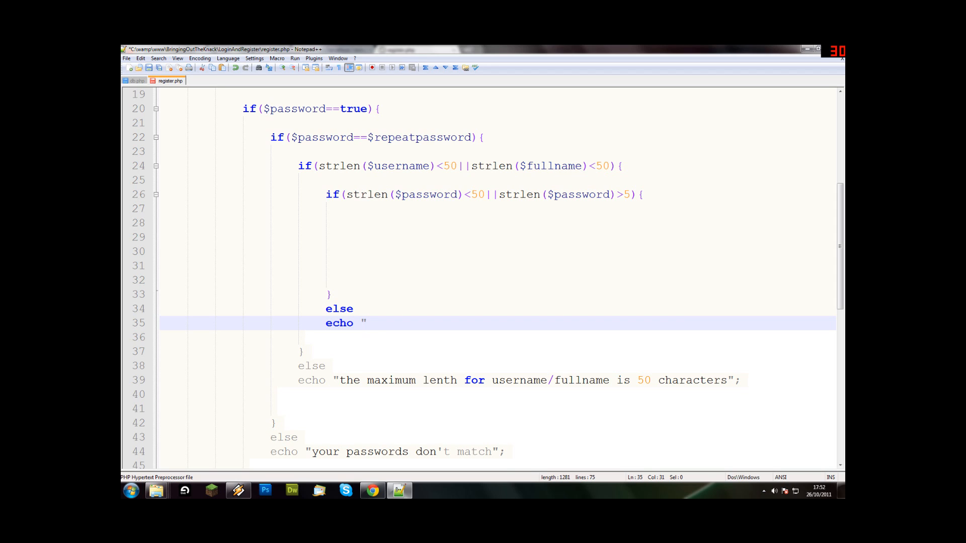
type("y")
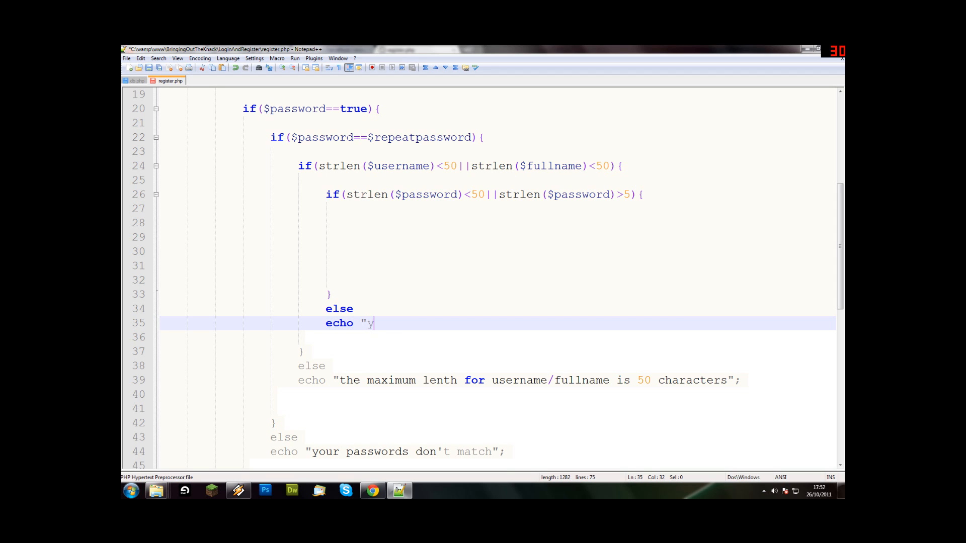
type("our password must be tw")
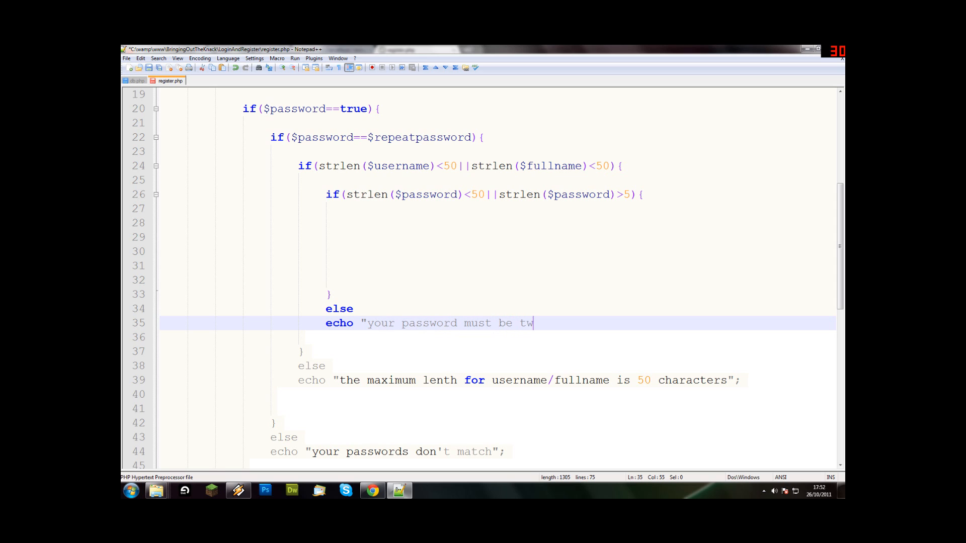
type("een")
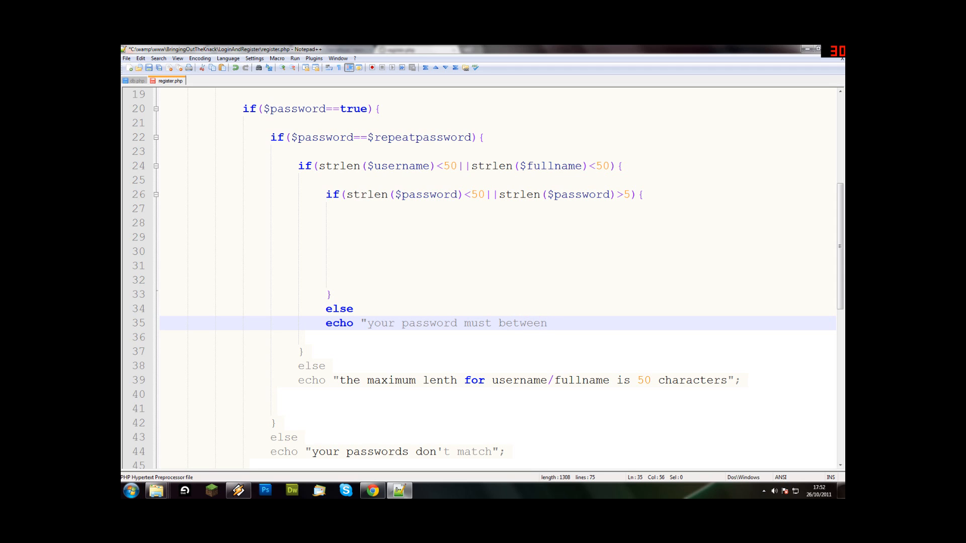
type("5 and 50")
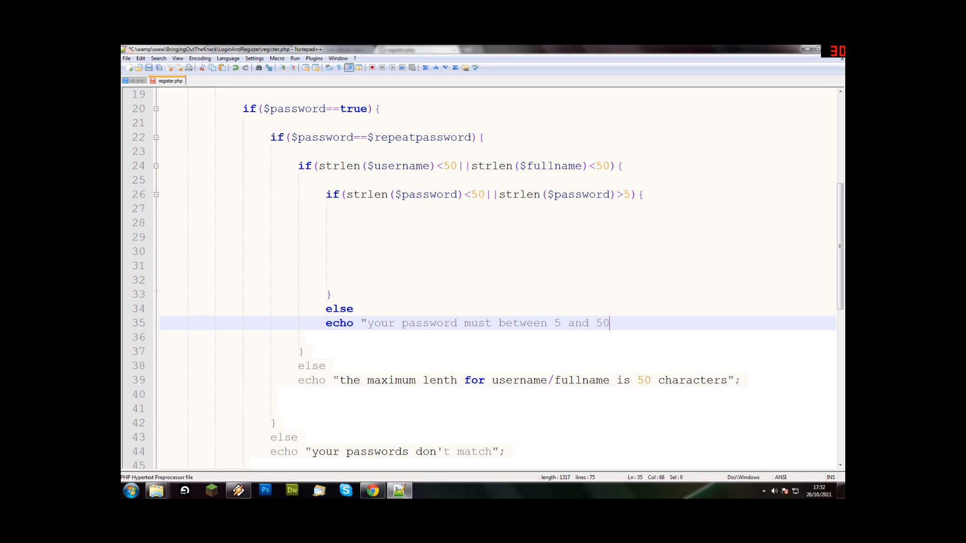
type("chara")
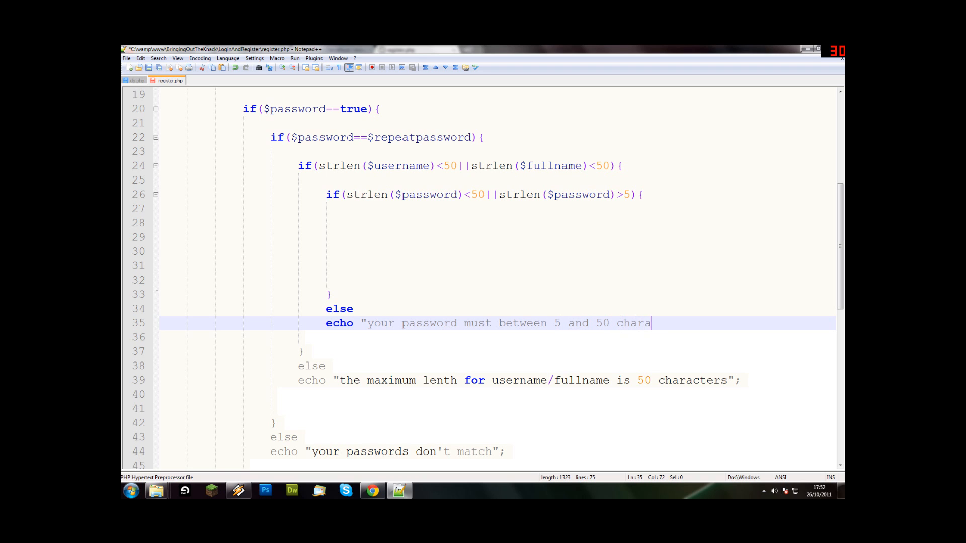
type("cters")
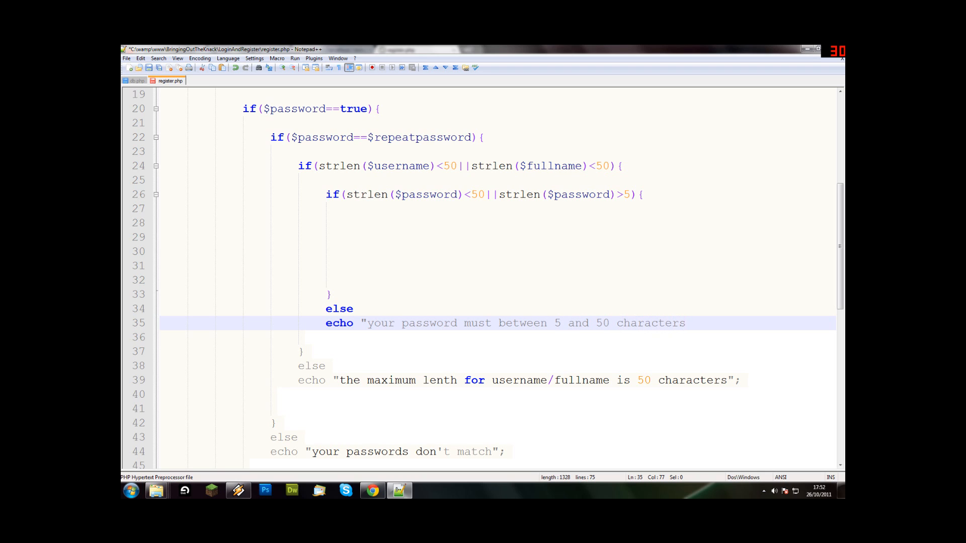
type("\";")
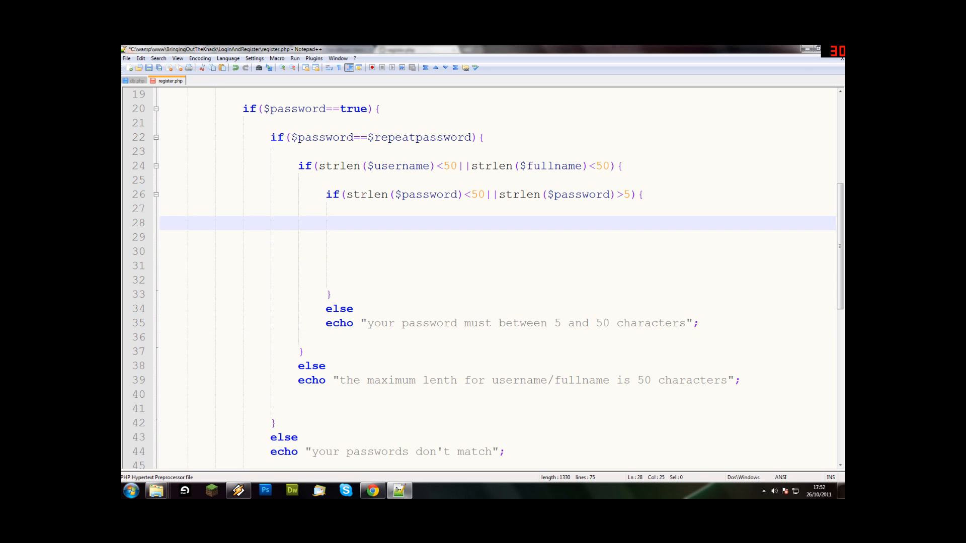
left_click(326, 224)
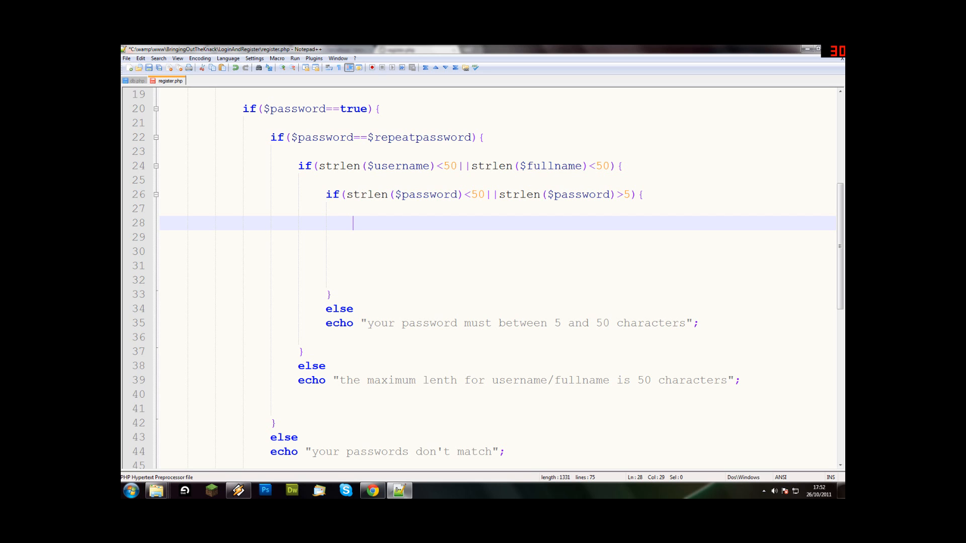
scroll("up", 3)
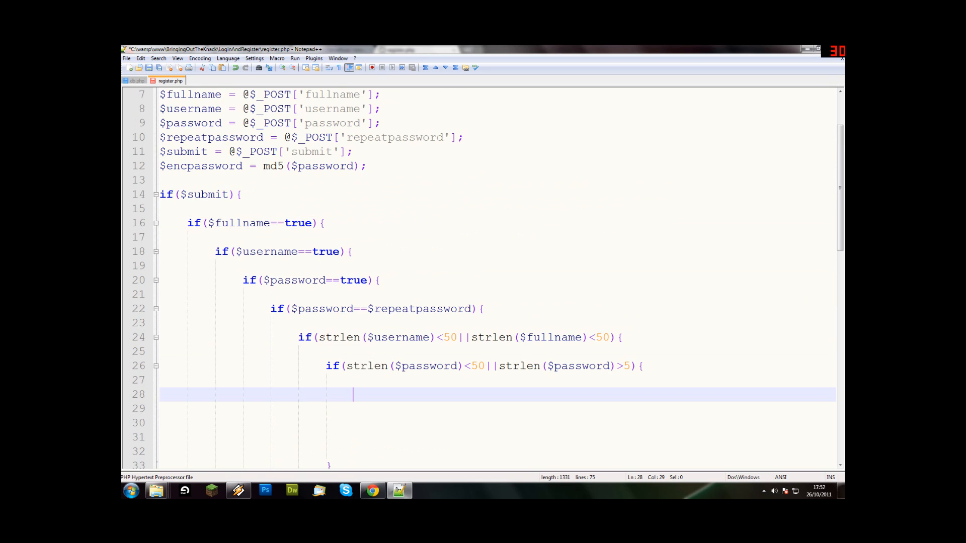
left_click(203, 194)
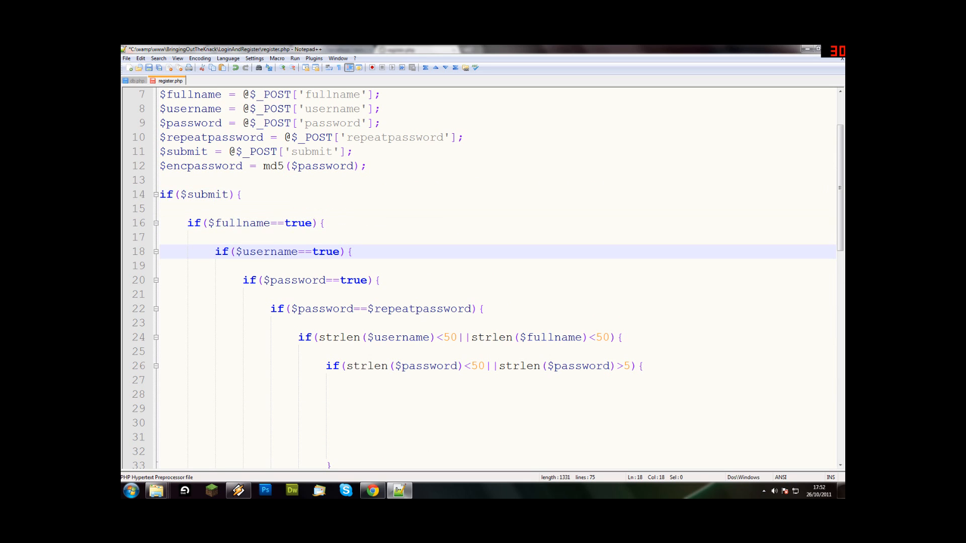
scroll("down", 3)
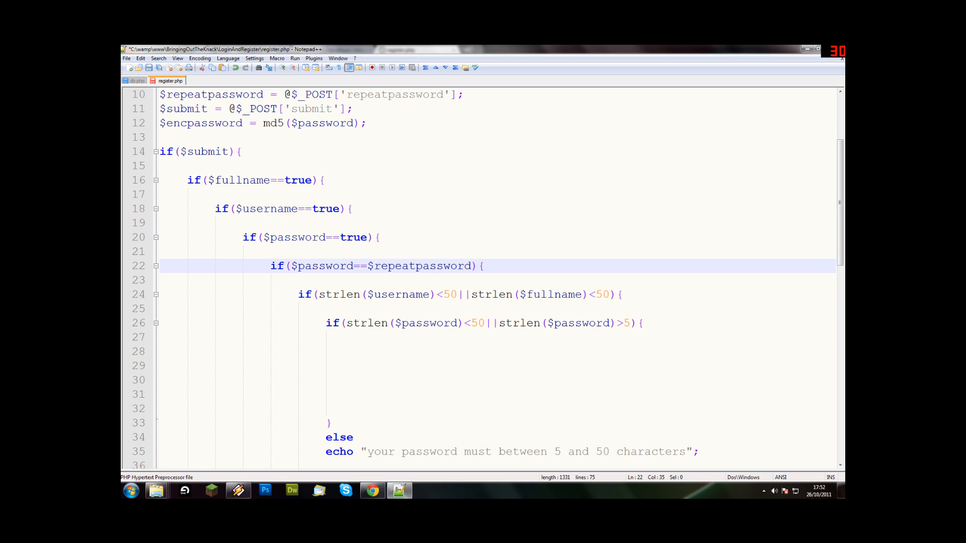
left_click(339, 295)
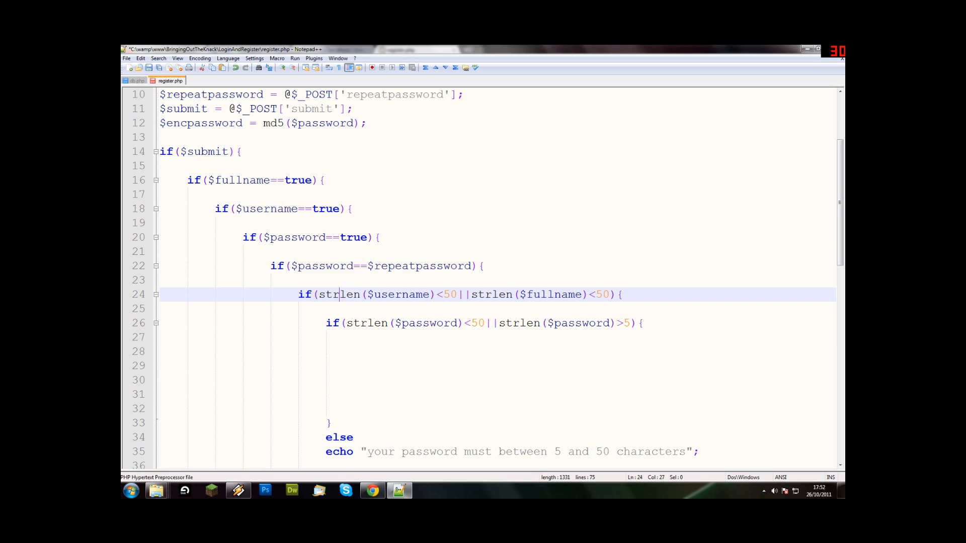
left_click(523, 295)
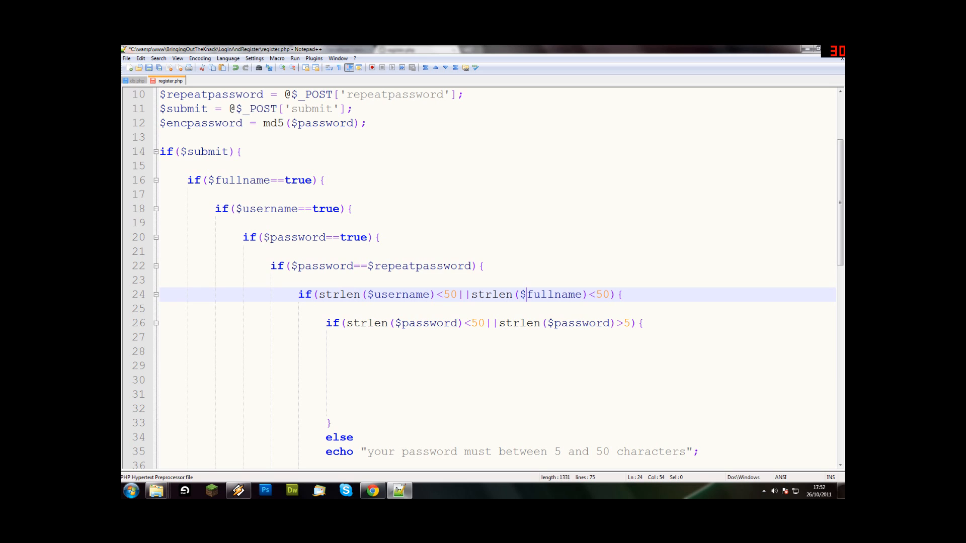
left_click(357, 323)
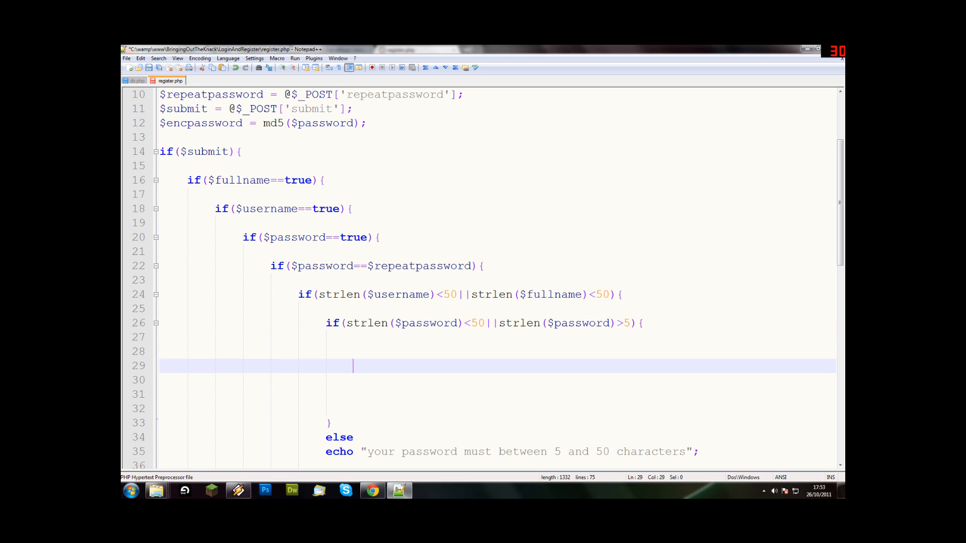
Start line 29 as $insert= mysql_query(INSERT INTO, checking the users table columns along the way
type("$")
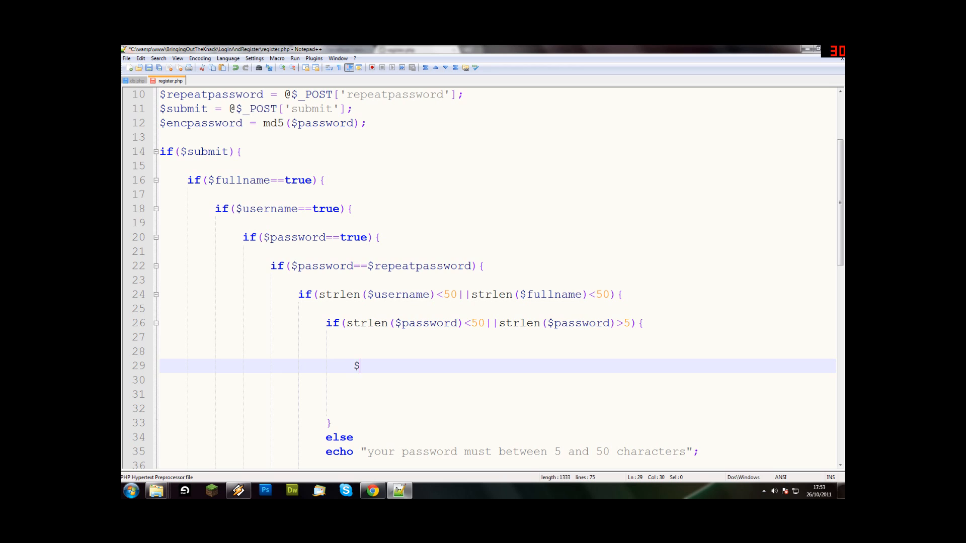
type("inse")
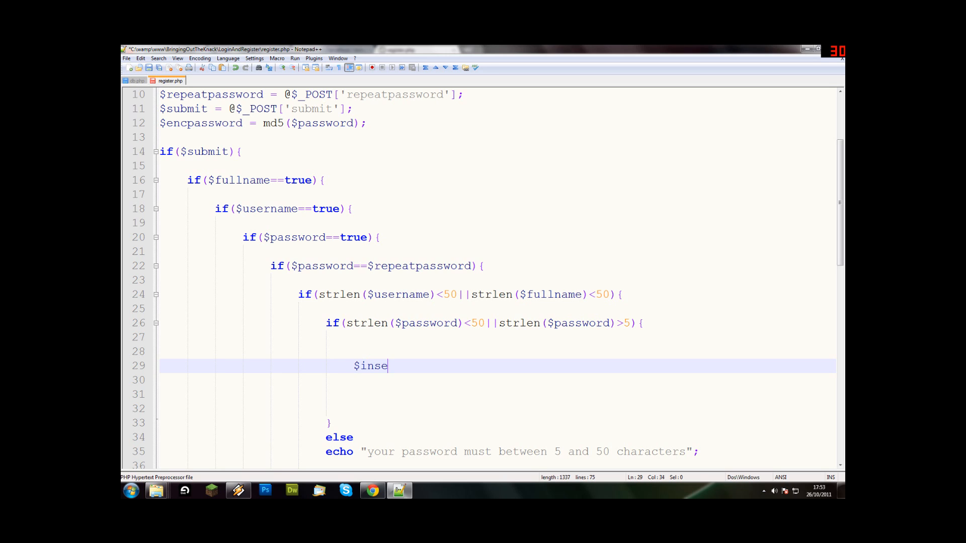
type("rt")
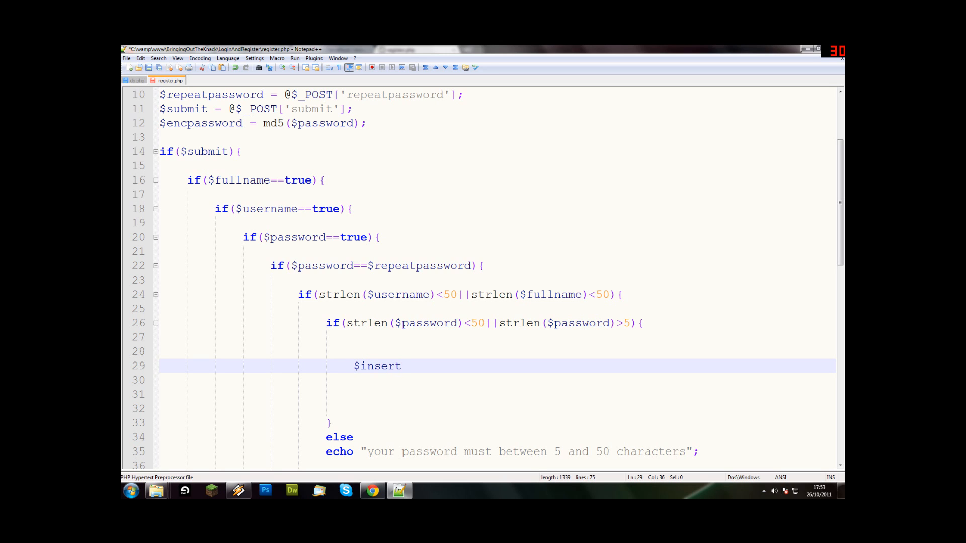
type("=")
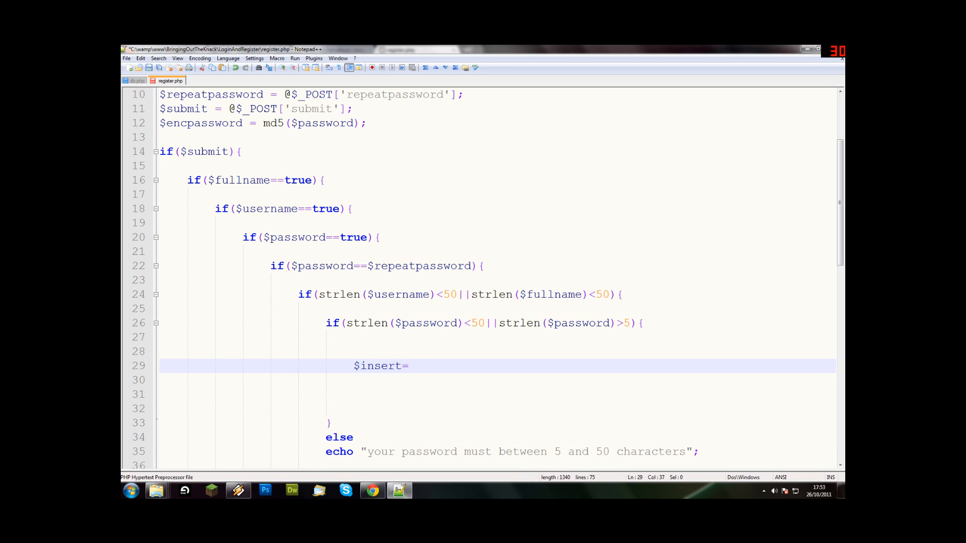
type("(")
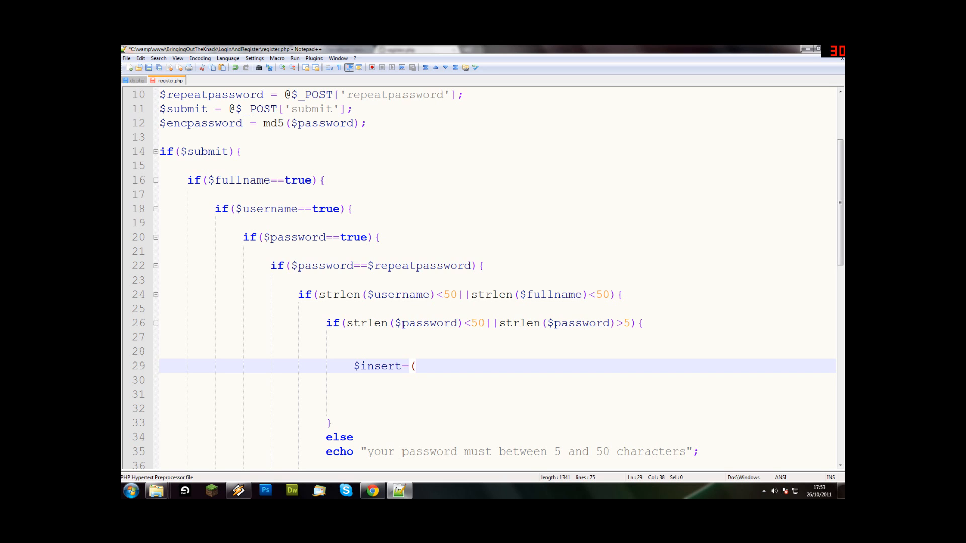
type("INSER")
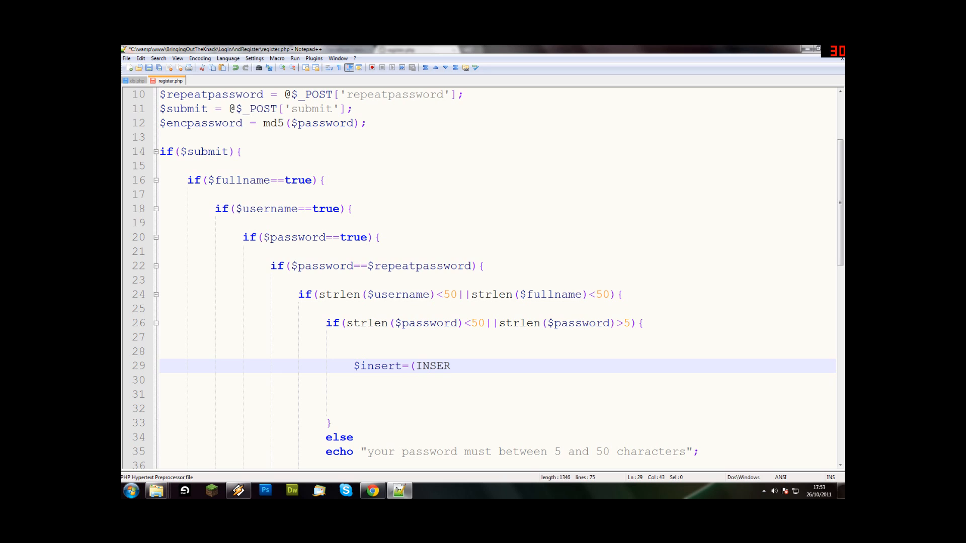
type("T")
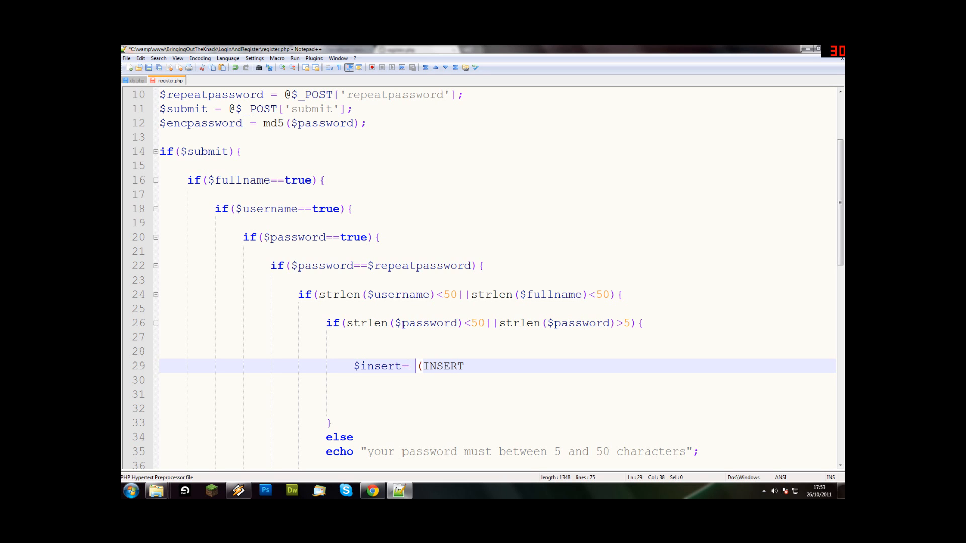
type("mys")
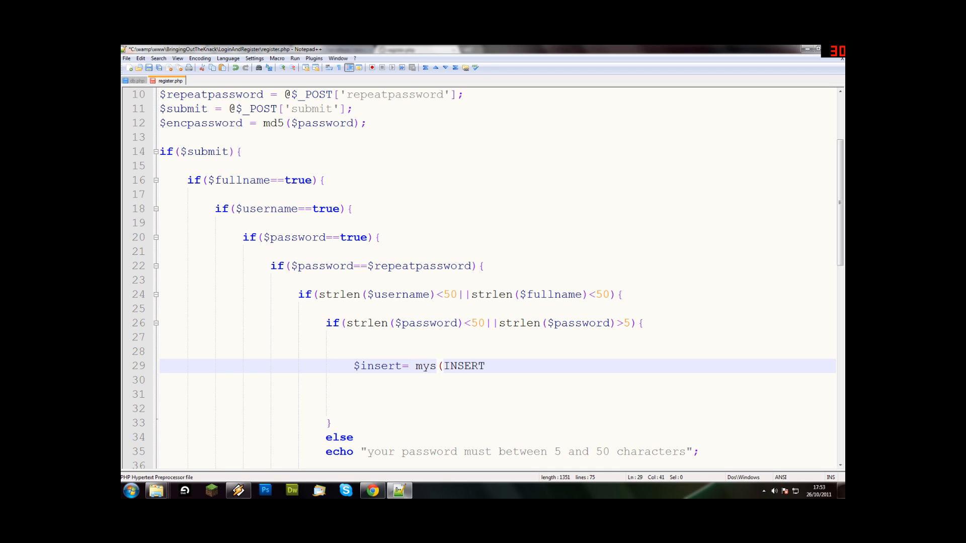
type("ql_quer")
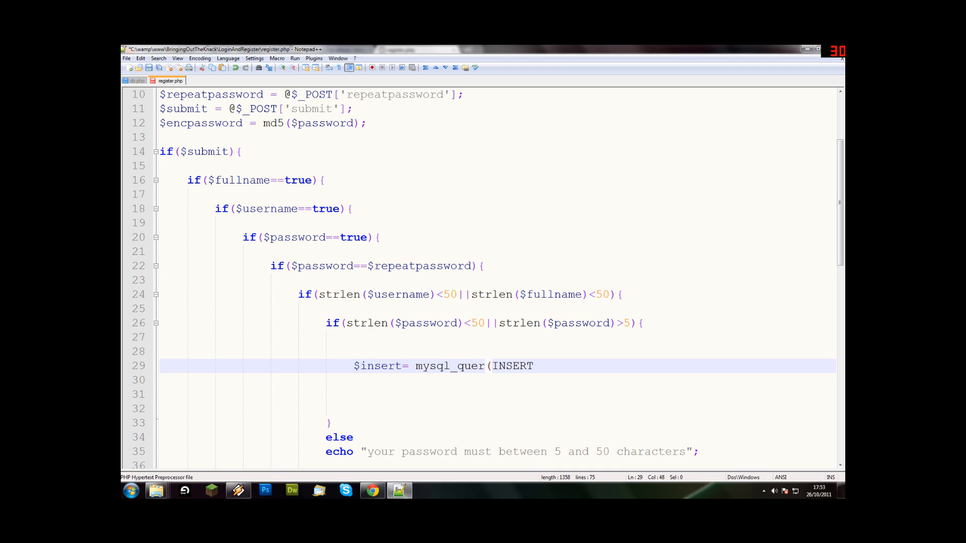
type("y")
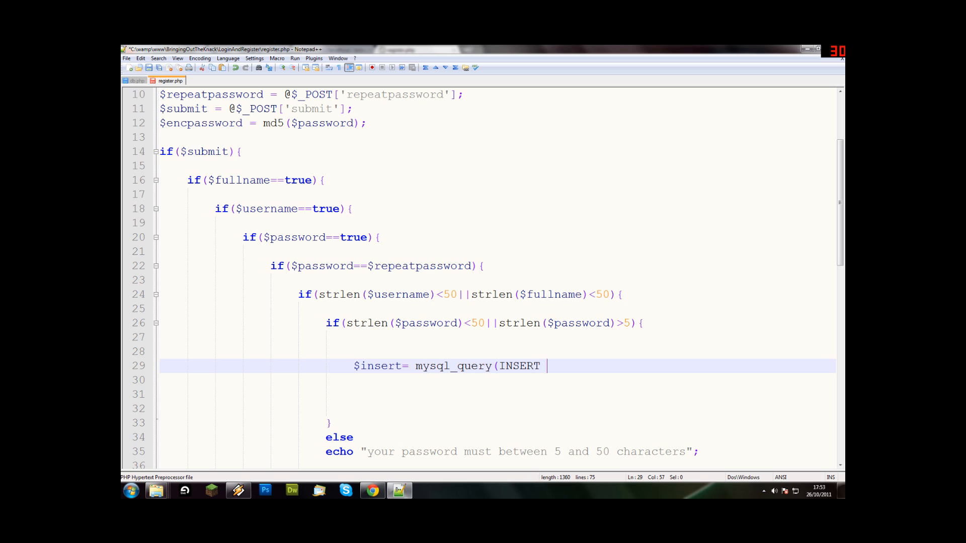
type("INTO")
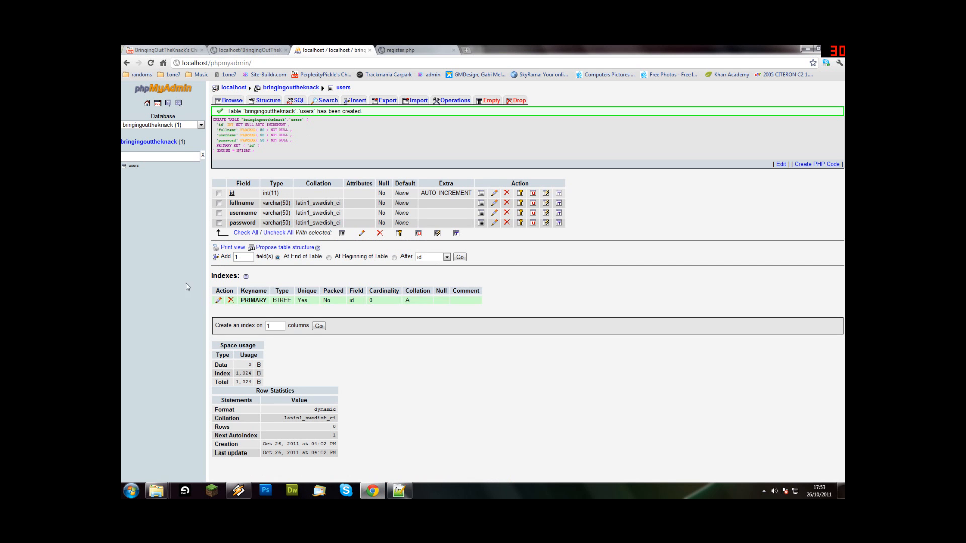
mouse_move(132, 165)
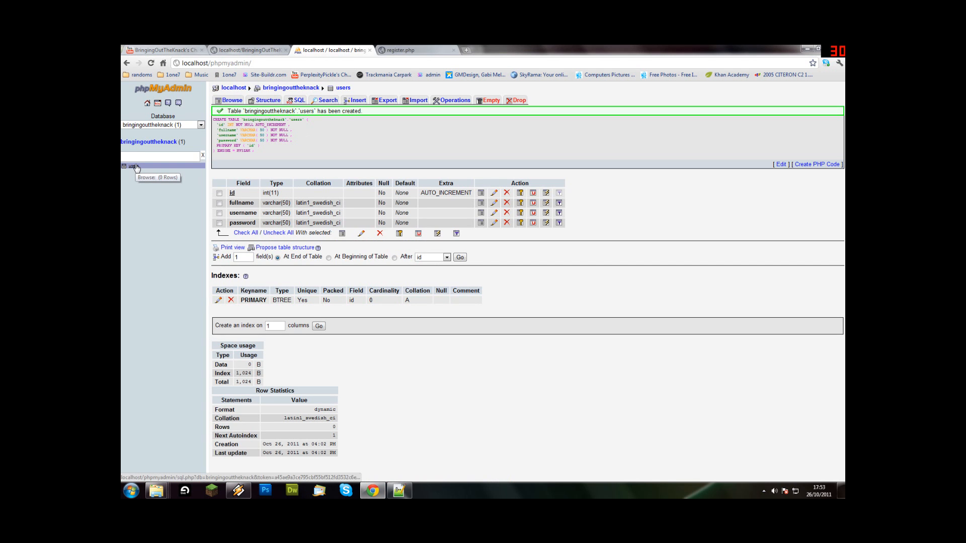
left_click(400, 491)
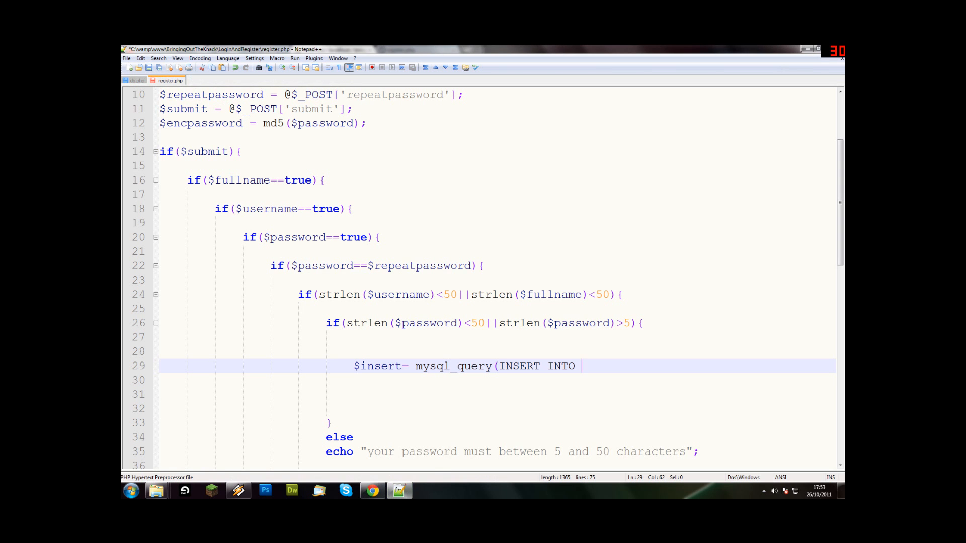
Extend the query with users VALUES ("","","","" — four empty placeholders matching the users columns
type("user")
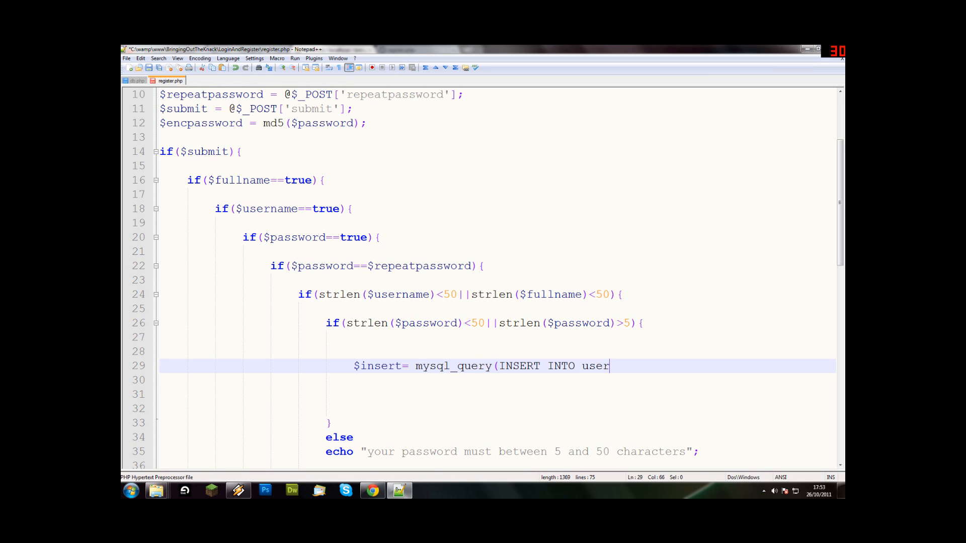
type("s")
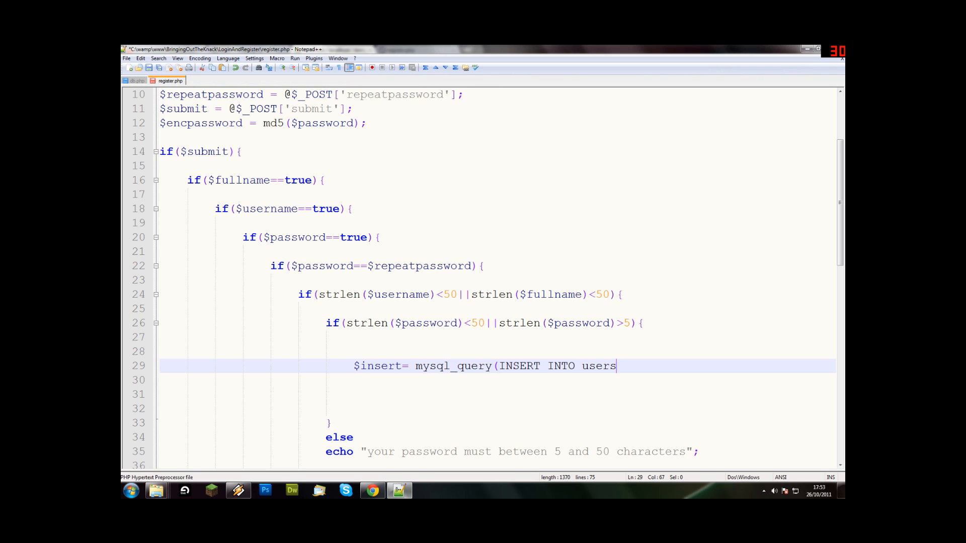
type("V")
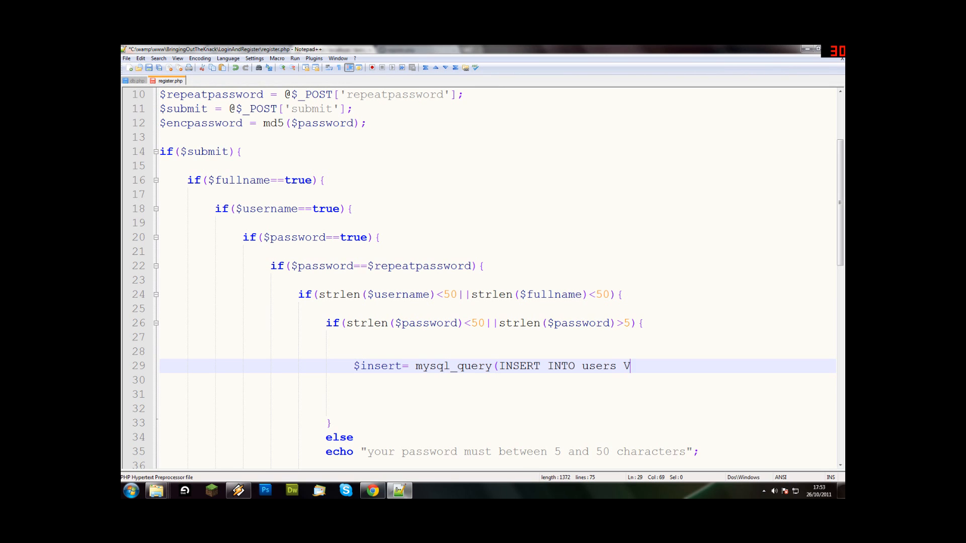
type("ALUES")
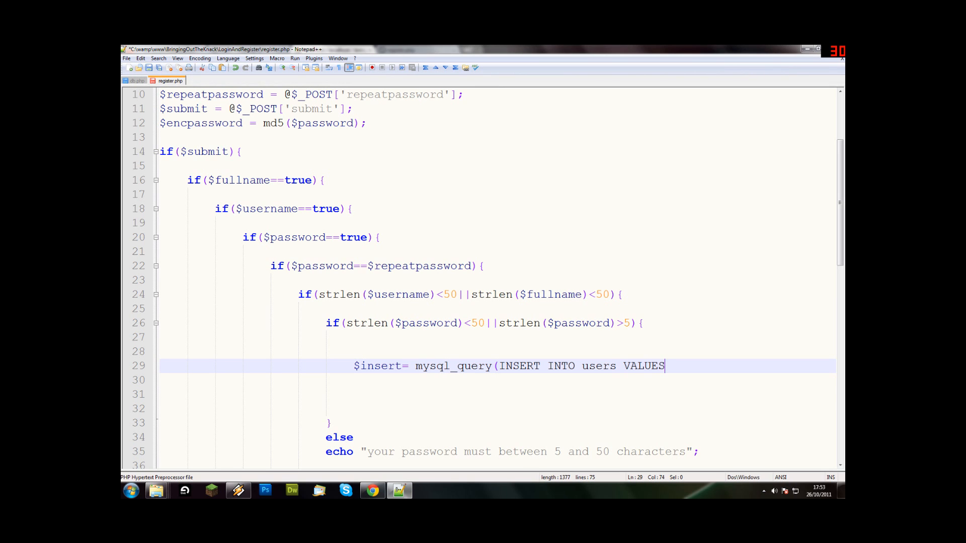
type("(")
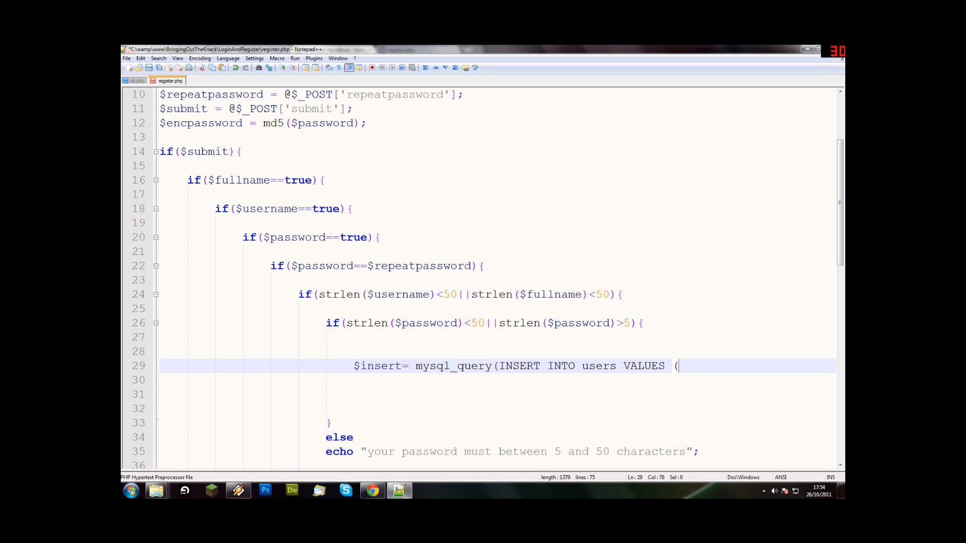
type("\"\"")
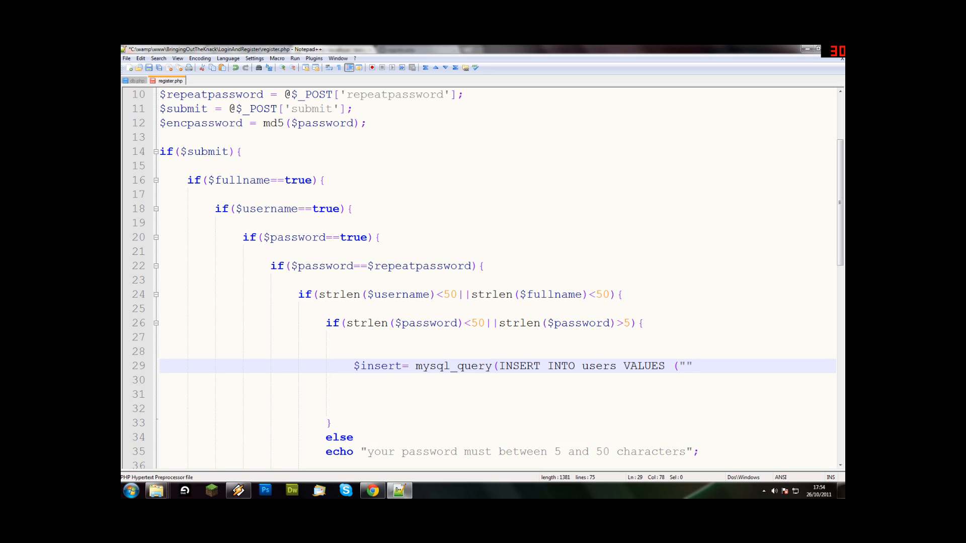
type(",\"\"")
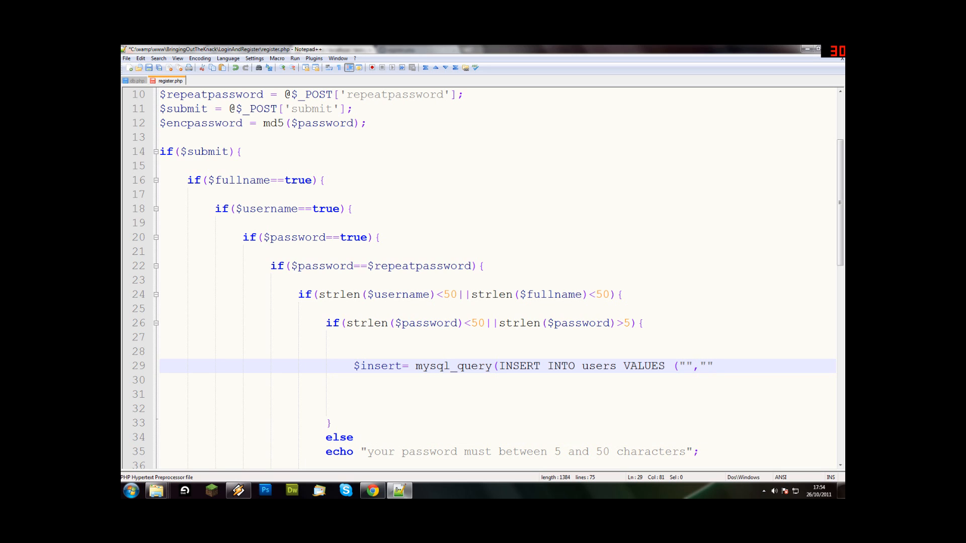
type(",\"\",\"")
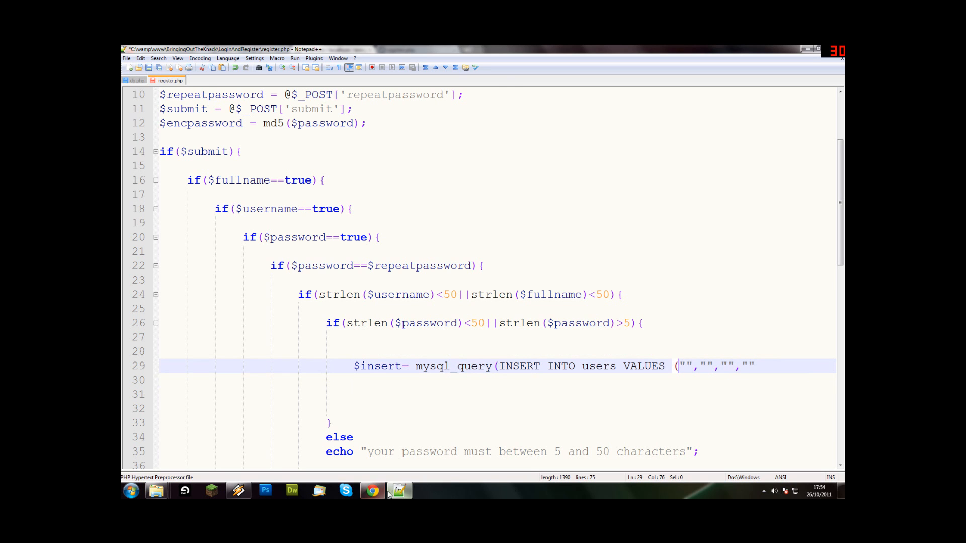
left_click(372, 490)
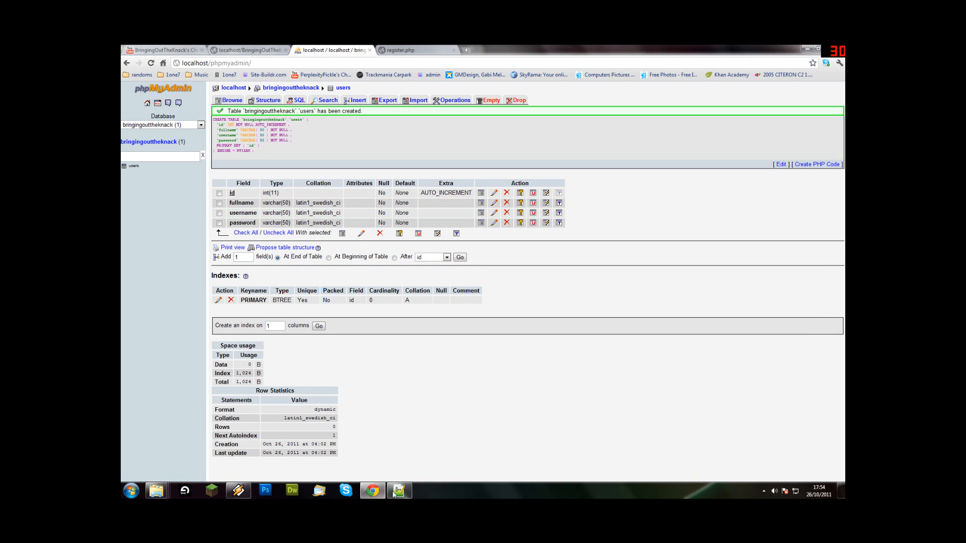
left_click(400, 490)
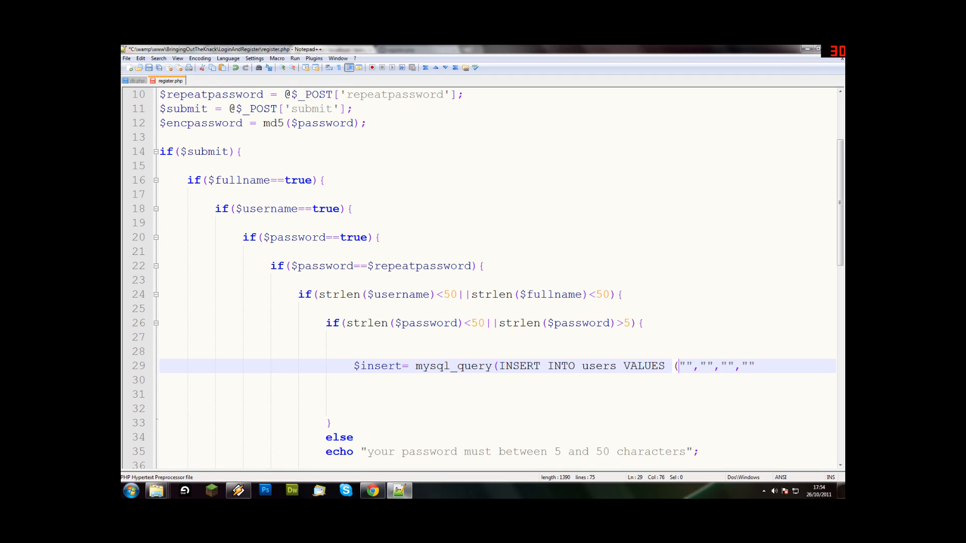
Fill the second and third placeholders with "$username" and "$password"
double_click(706, 366)
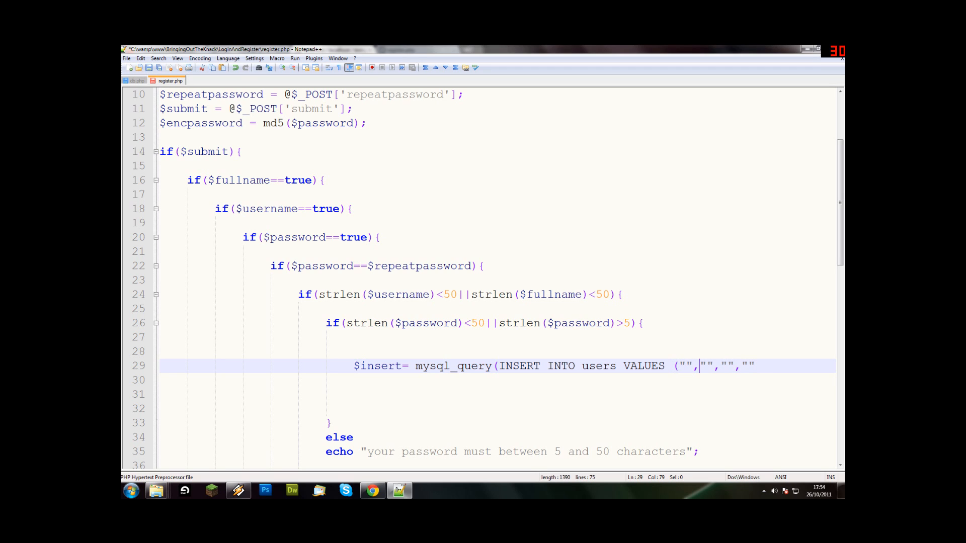
type("$")
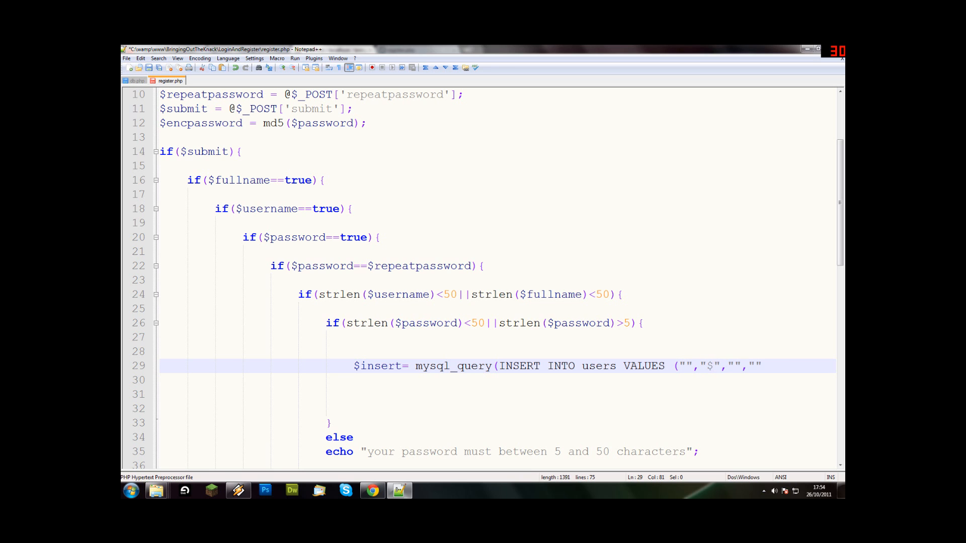
type("username")
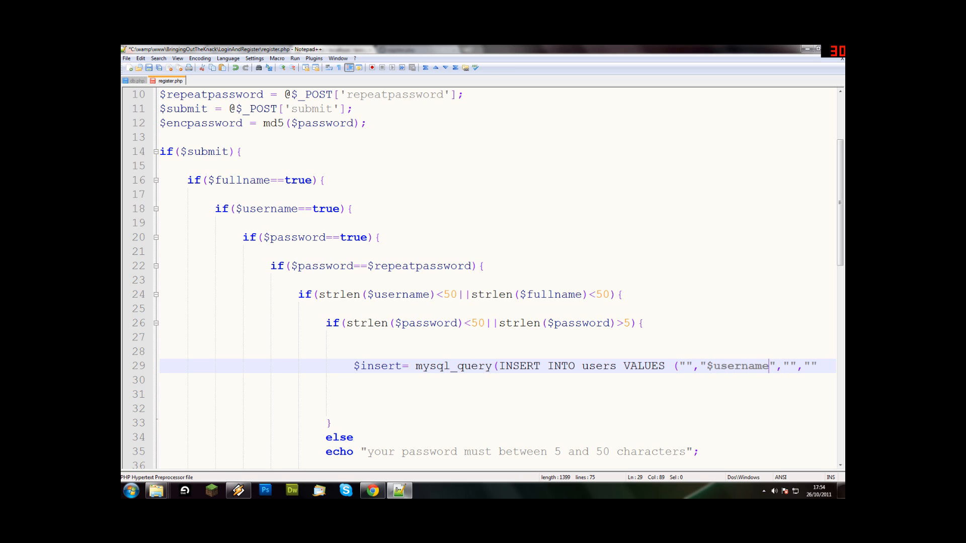
scroll("down", 3)
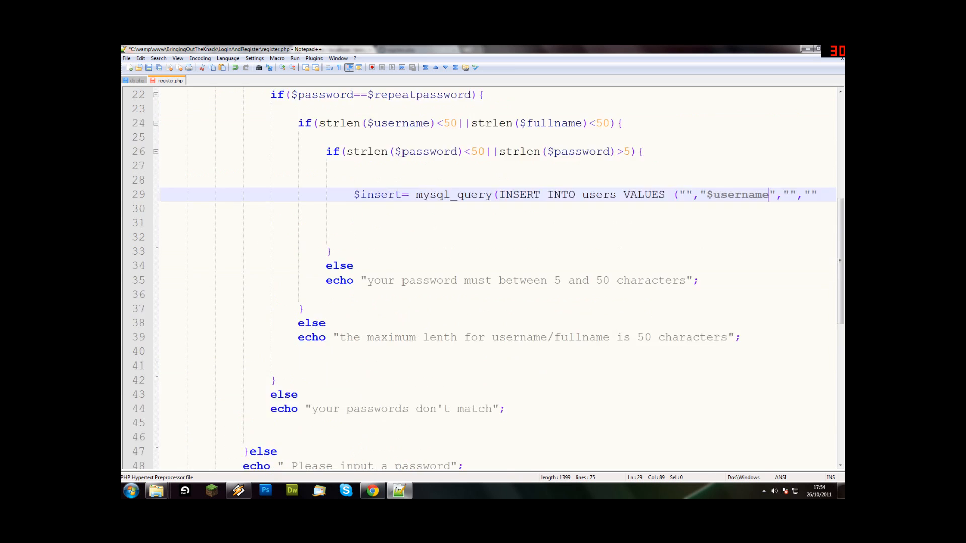
scroll("up", 3)
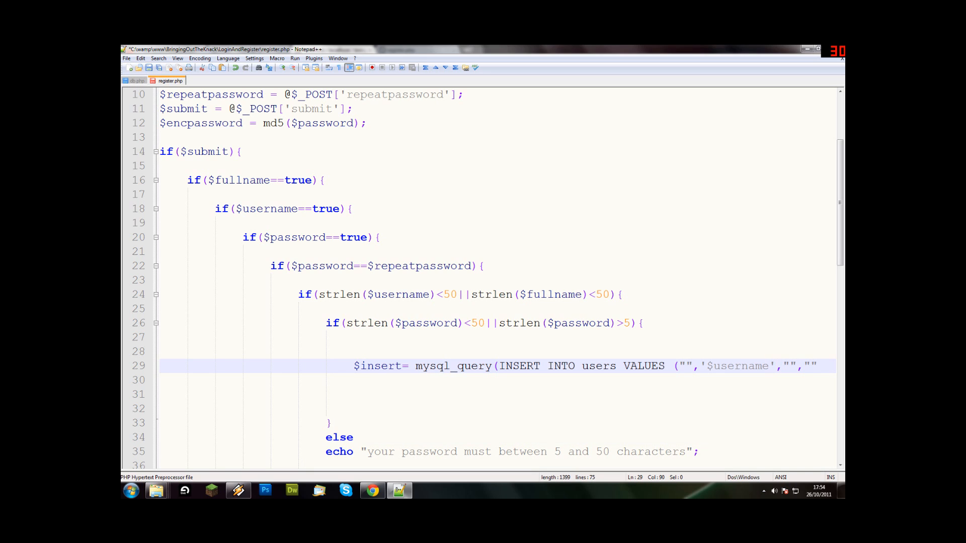
key("Backspace")
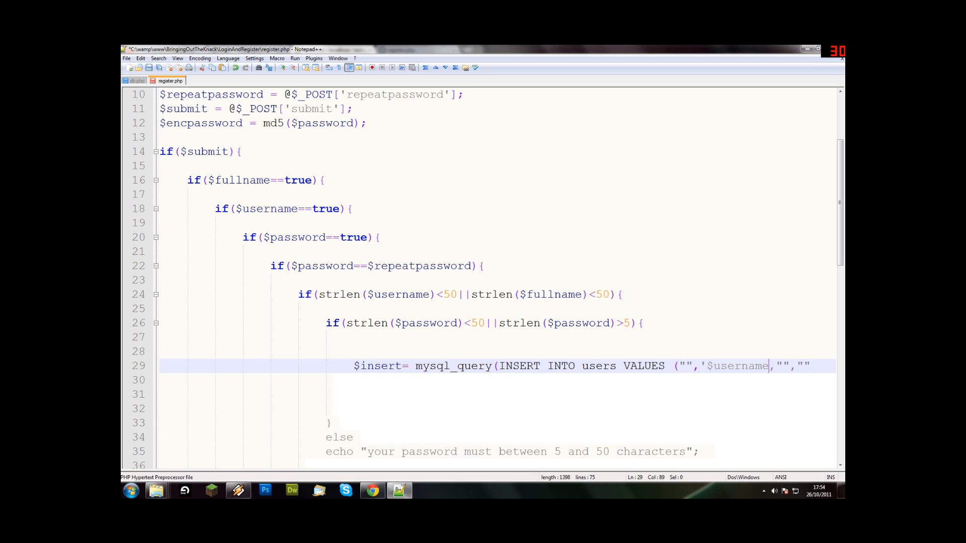
type("'")
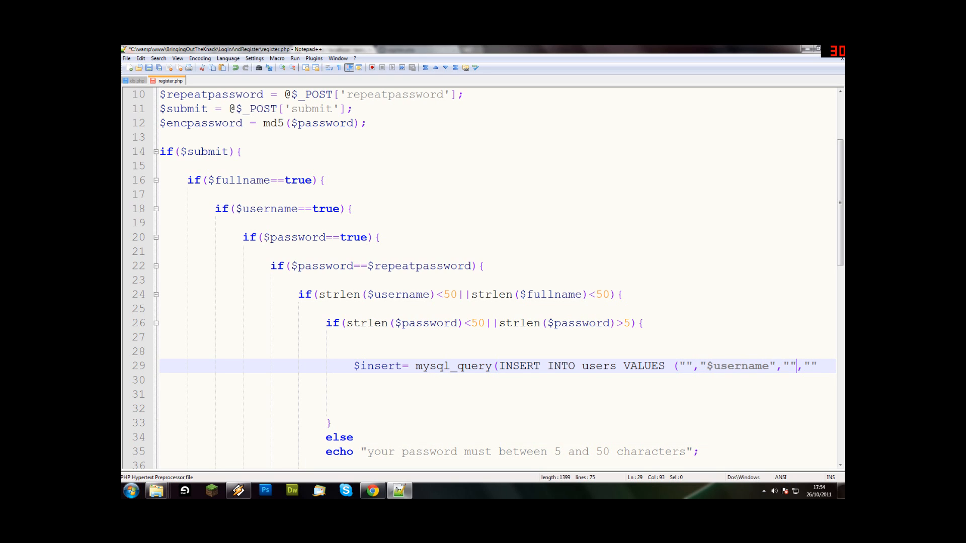
key("Backspace")
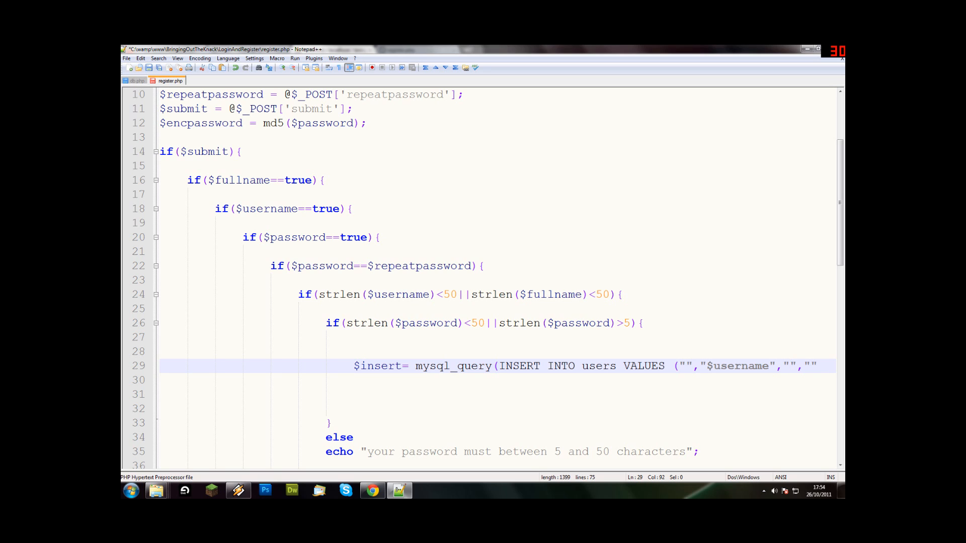
type("$pas")
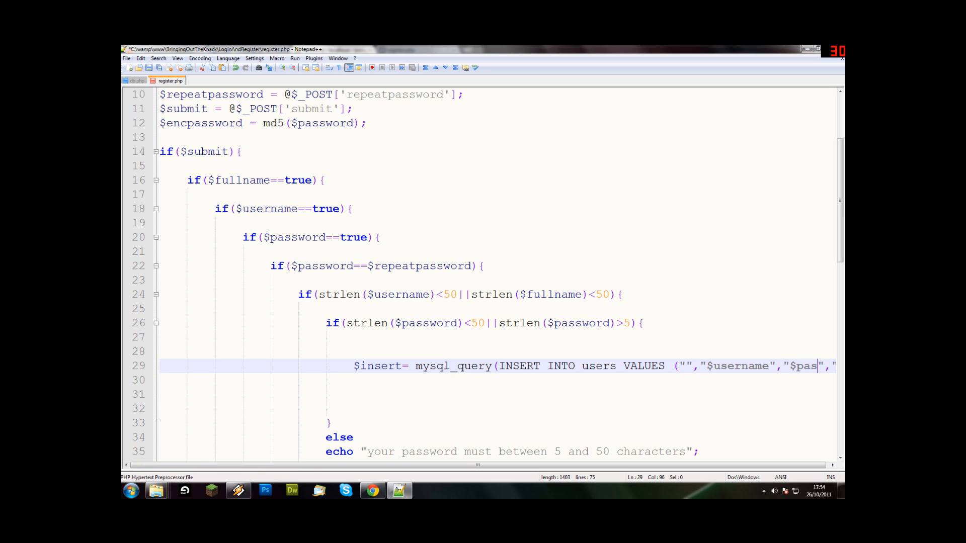
type("sword")
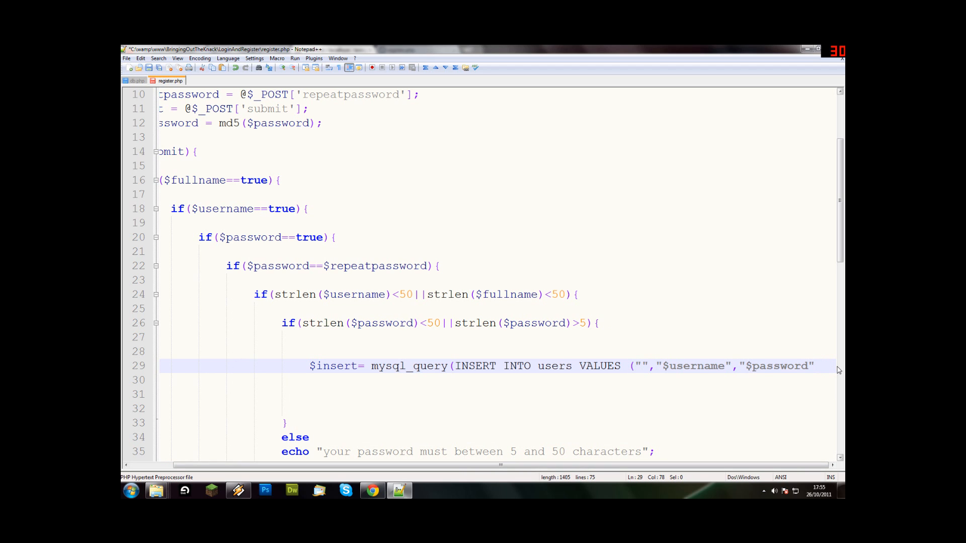
Insert "$fullname", after the empty id value and close the query line with );
type("\",\"")
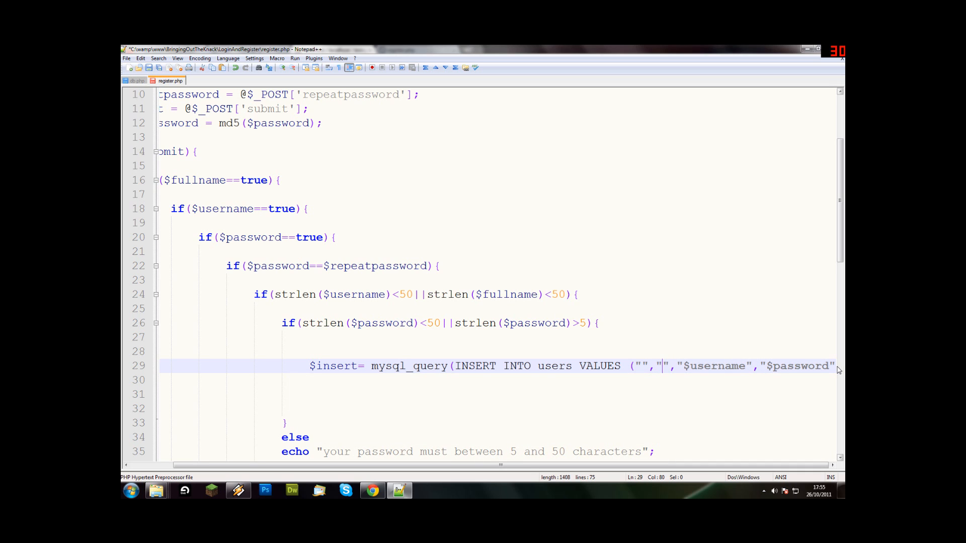
type("$fullname")
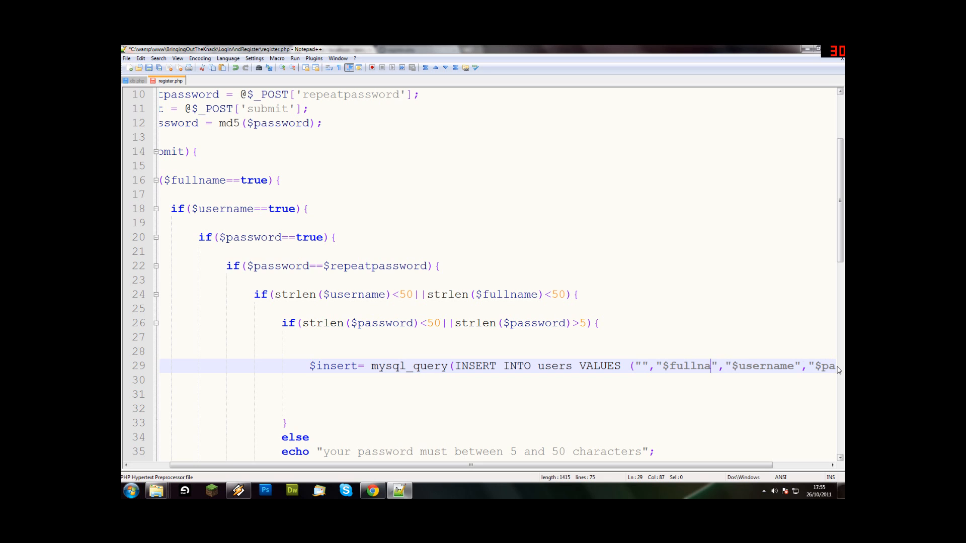
type("me")
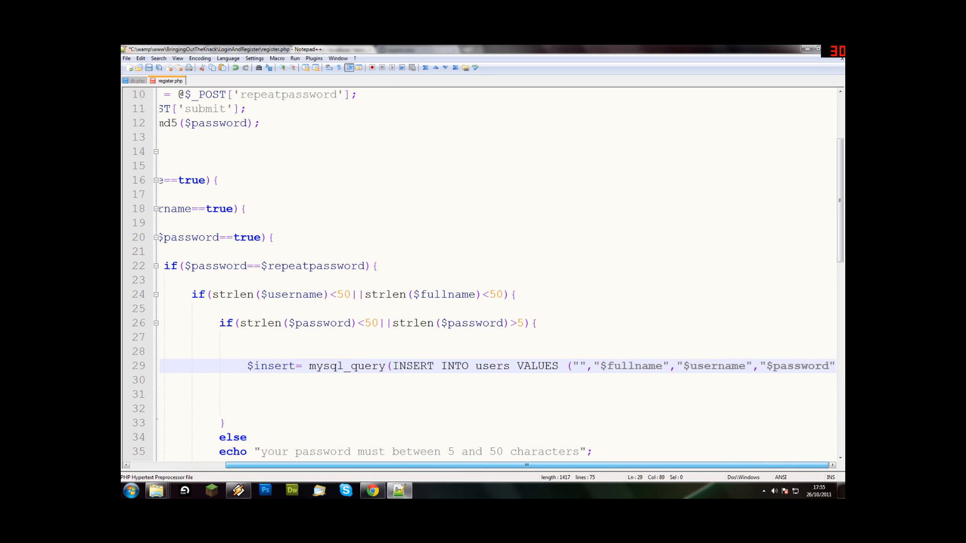
left_click(835, 366)
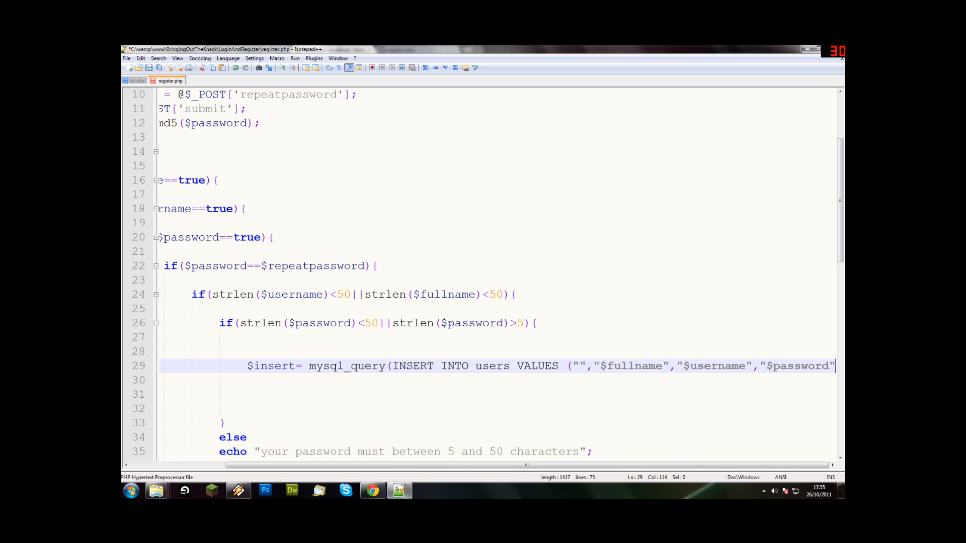
type(");")
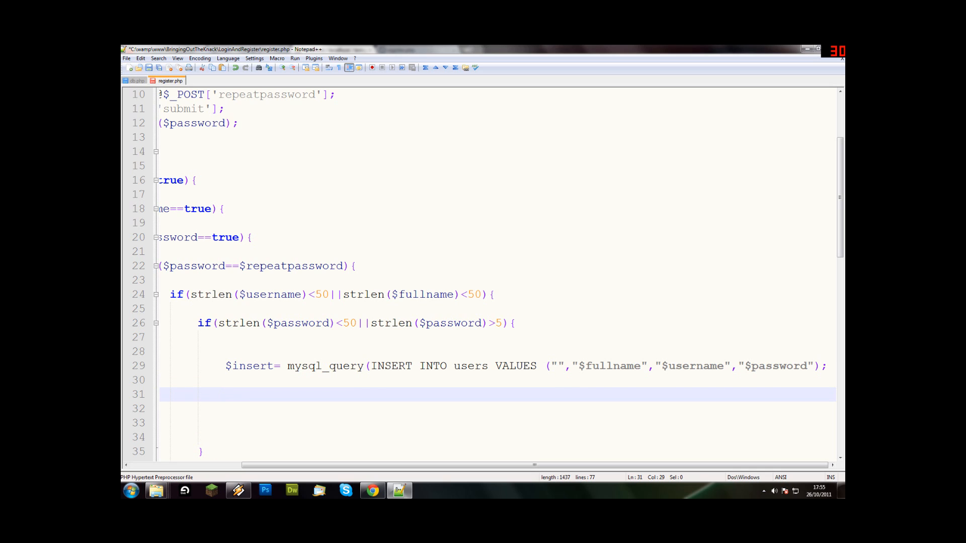
Replace a half-written if with or die("i didnt work "); after the insert query
type("if(in")
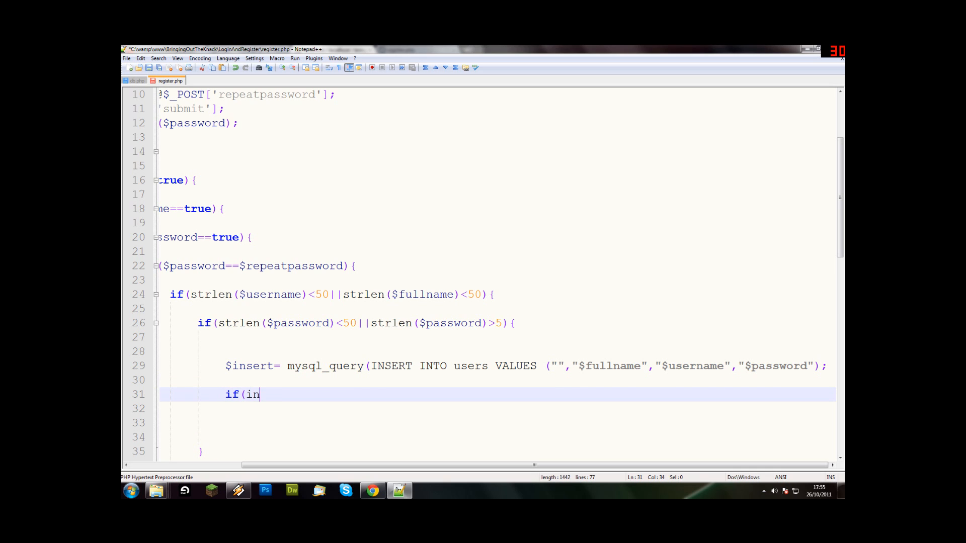
type("ser")
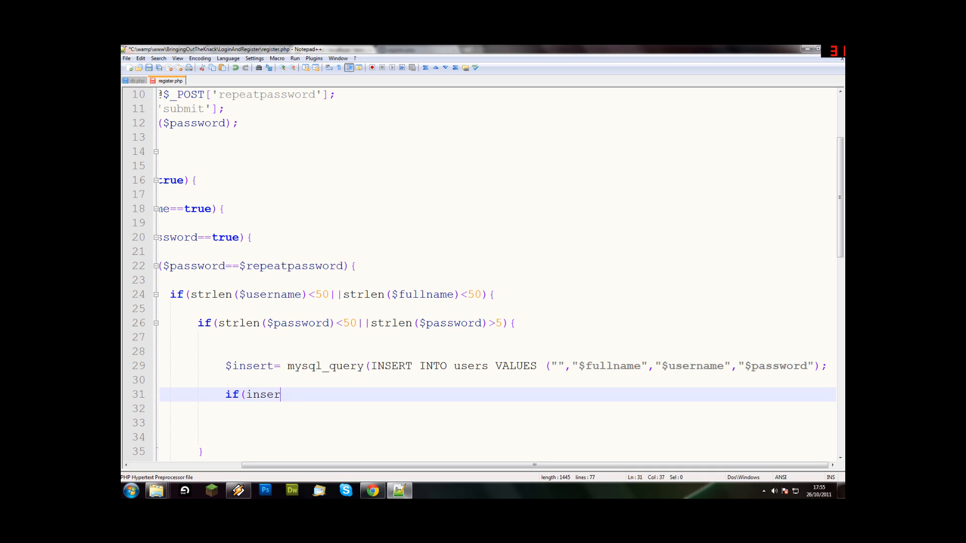
key("Backspace")
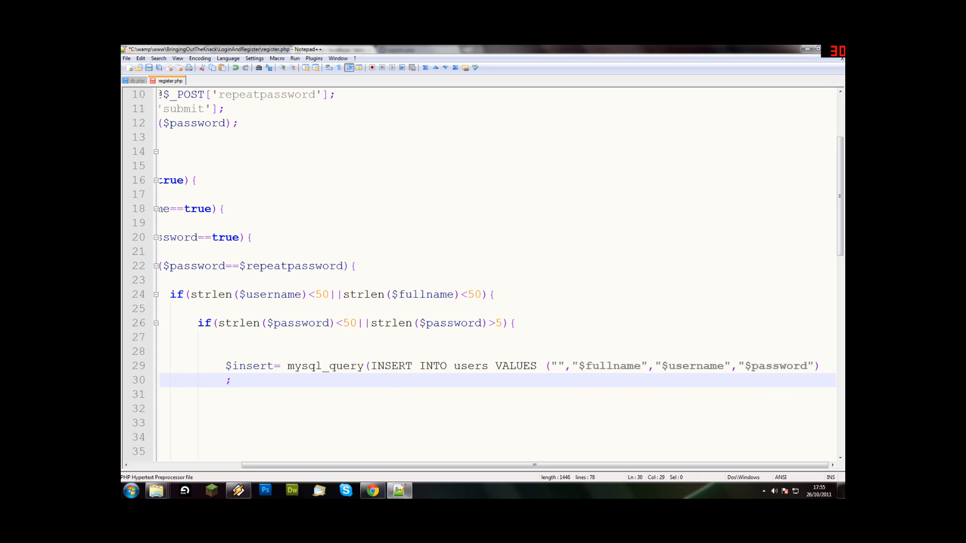
type("or d")
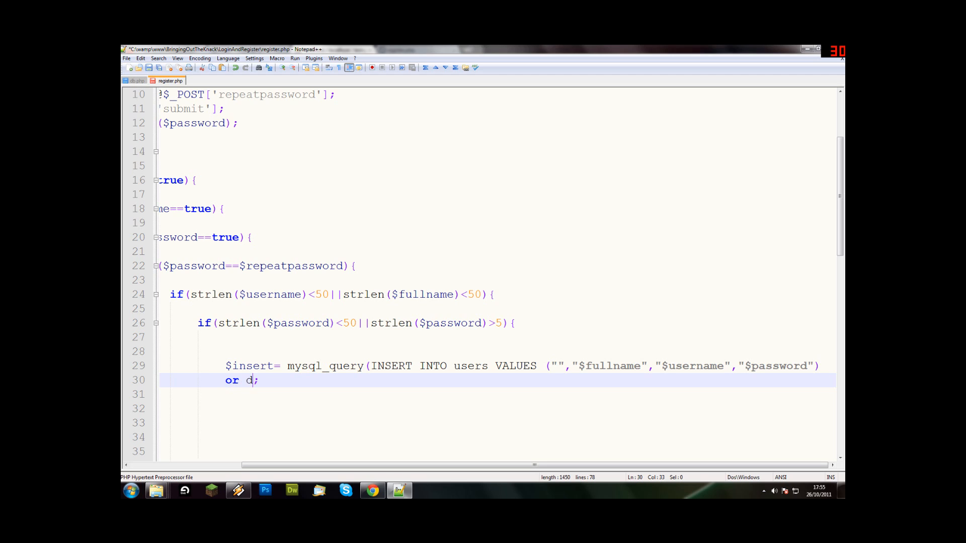
type("ie(")
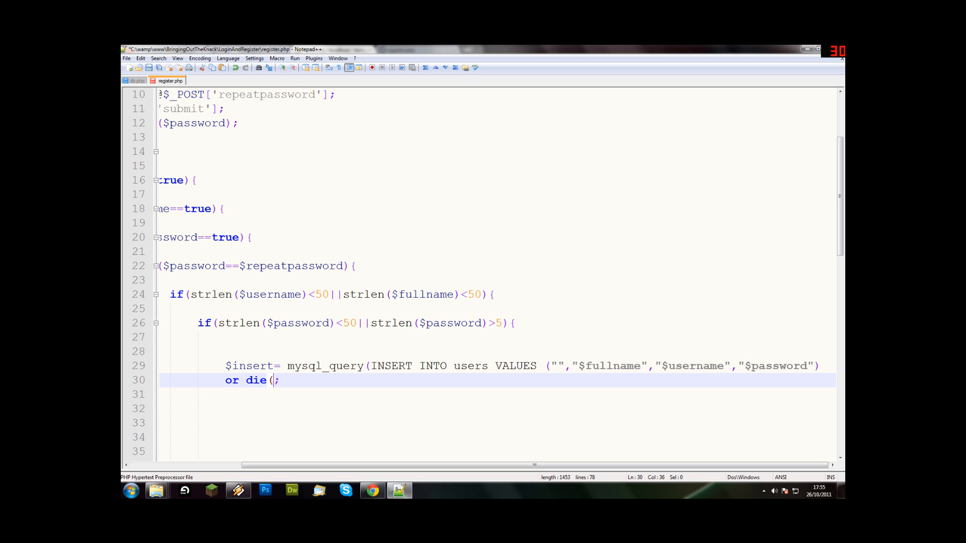
type("\"i did")
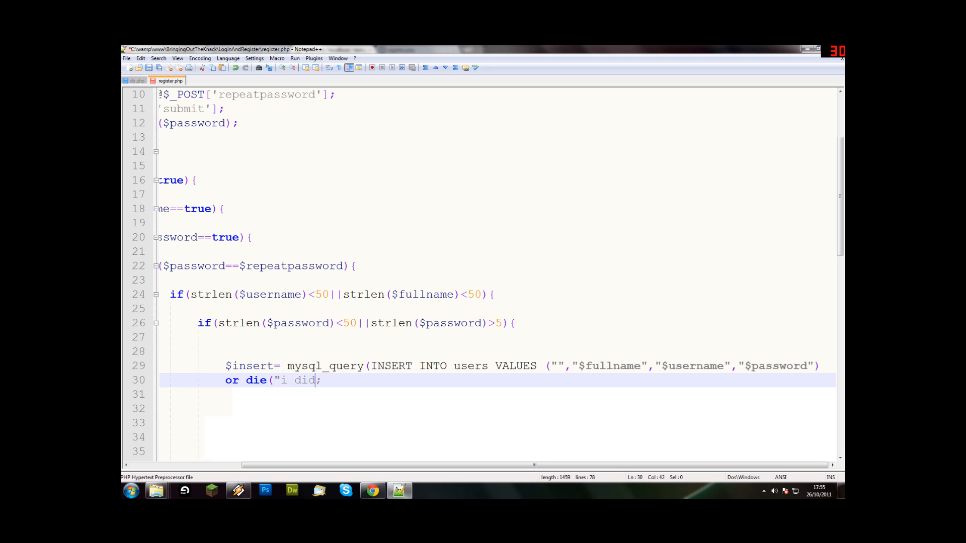
type("nt work;")
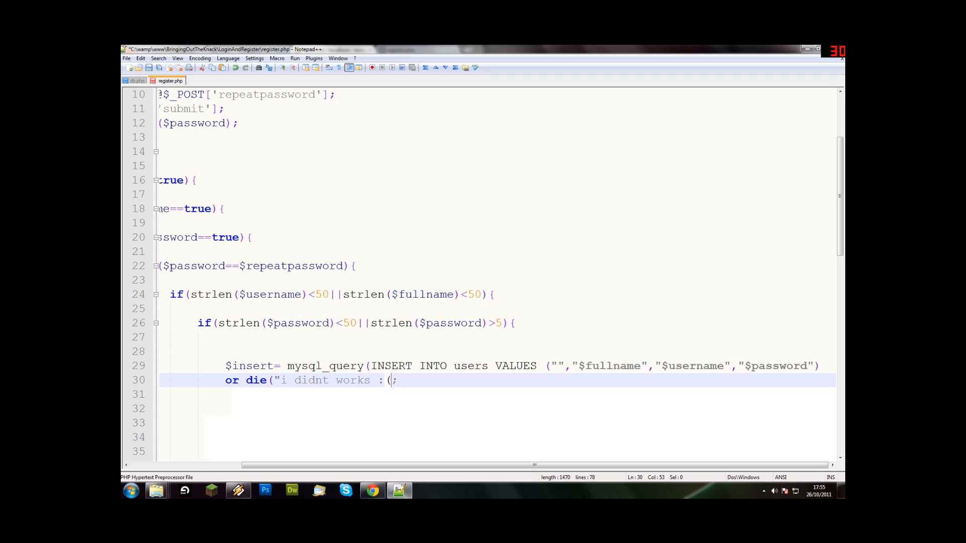
key("Backspace")
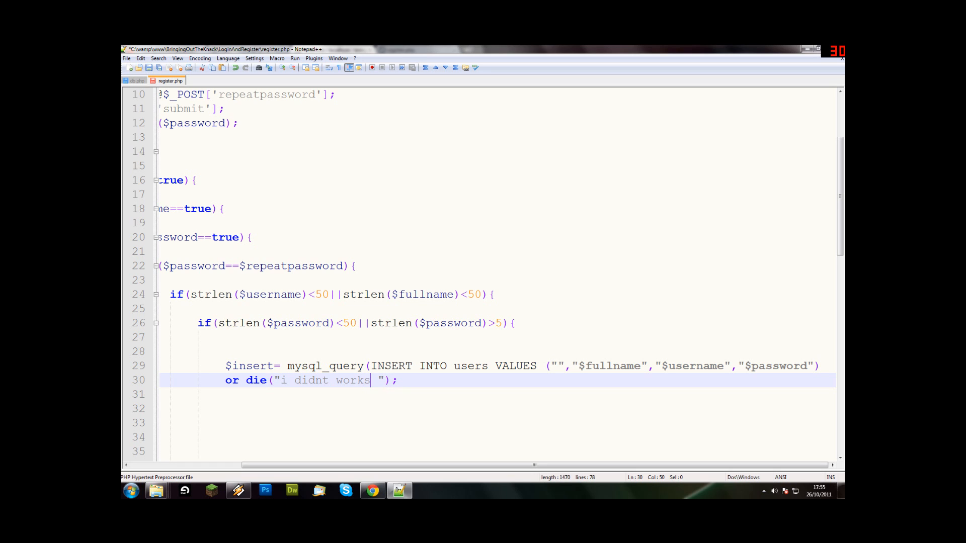
key("Backspace")
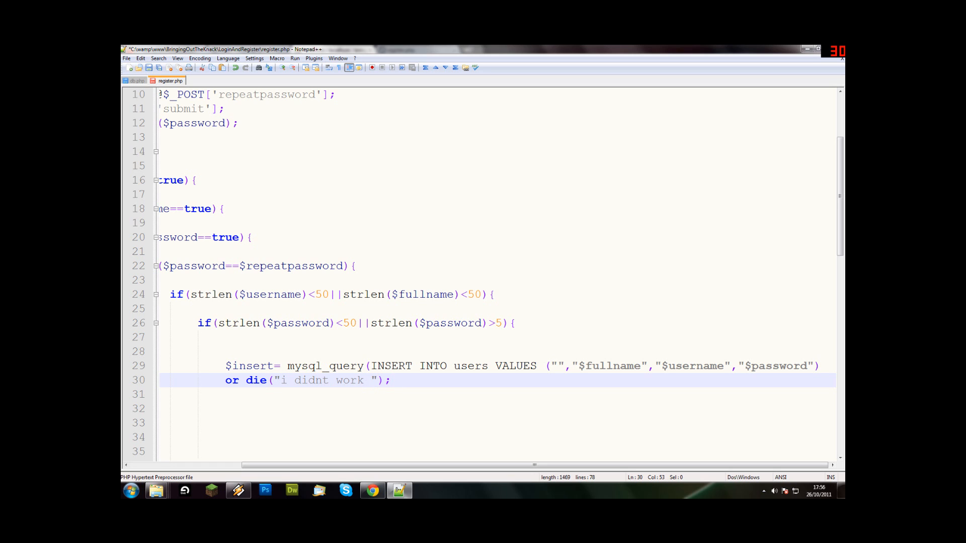
scroll("down", 3)
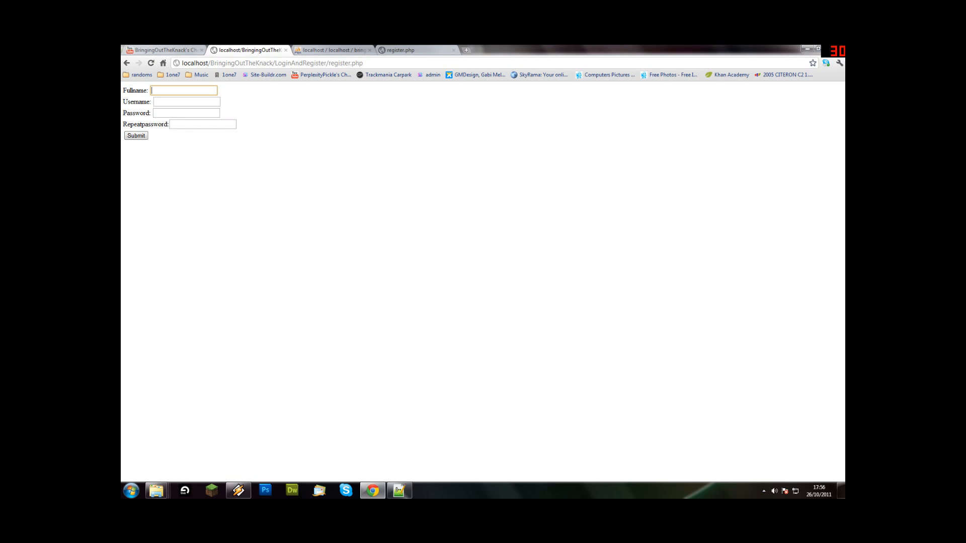
Fill the form with nathan, username thknack and a password, then submit it, getting a line-29 parse error
type("natha")
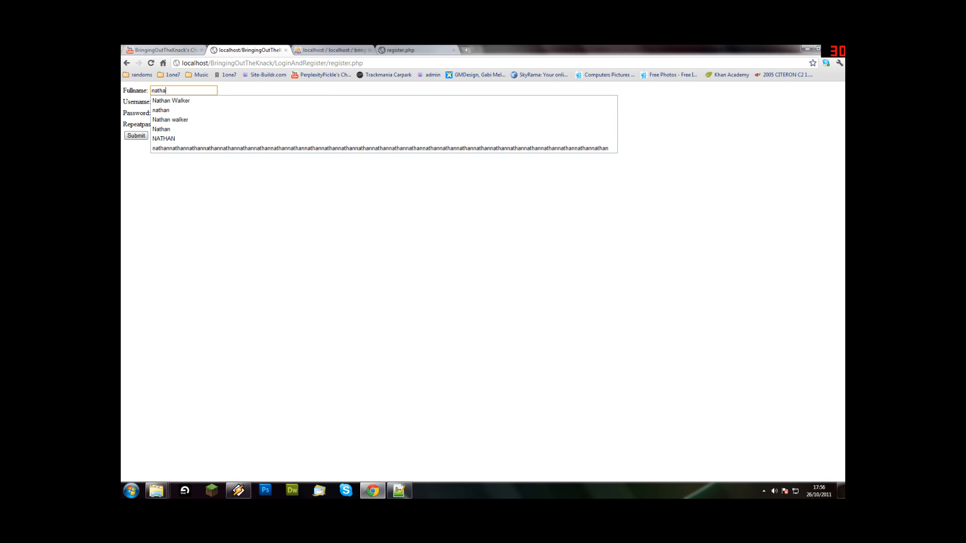
left_click(160, 110)
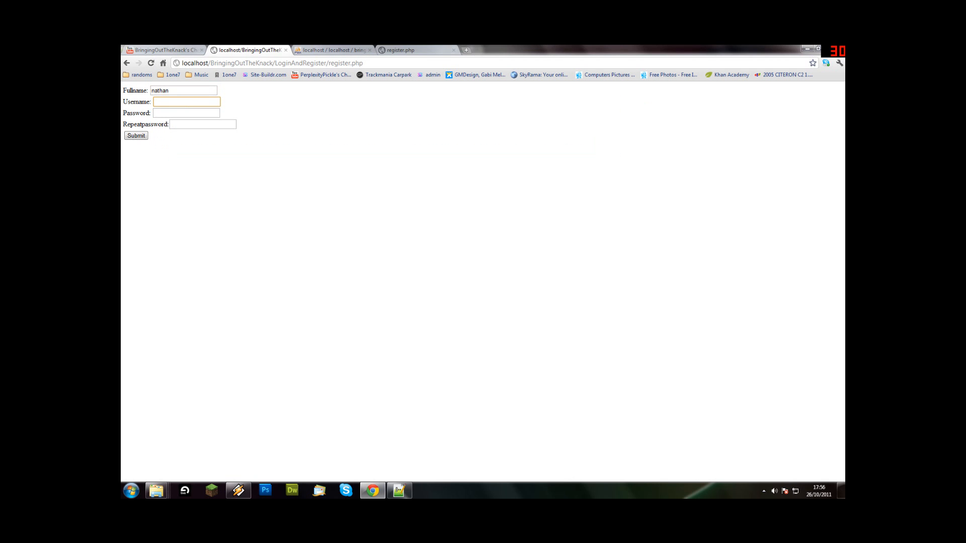
type("thknack")
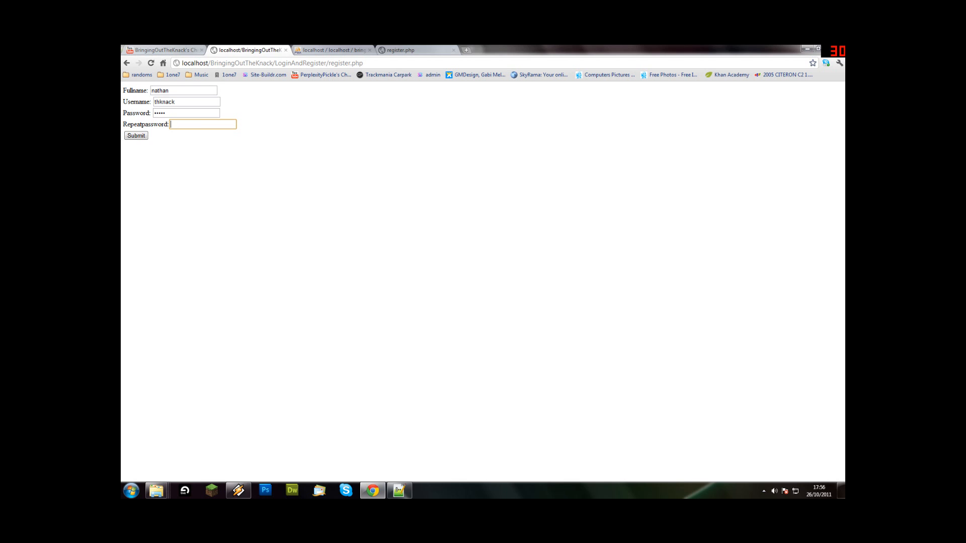
type("•••••")
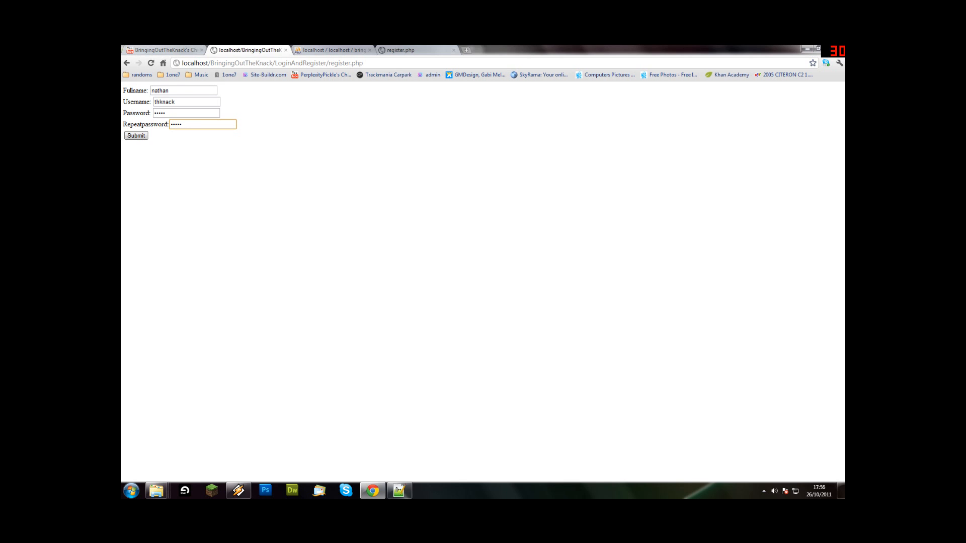
left_click(135, 135)
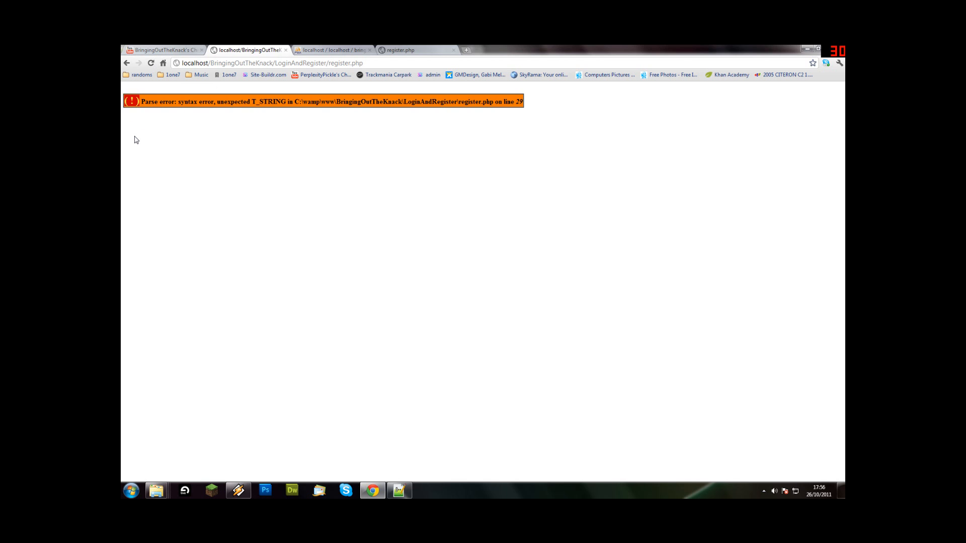
After rechecking the error, add the closing parenthesis at the end of line 29's query and save register.php
left_click(400, 490)
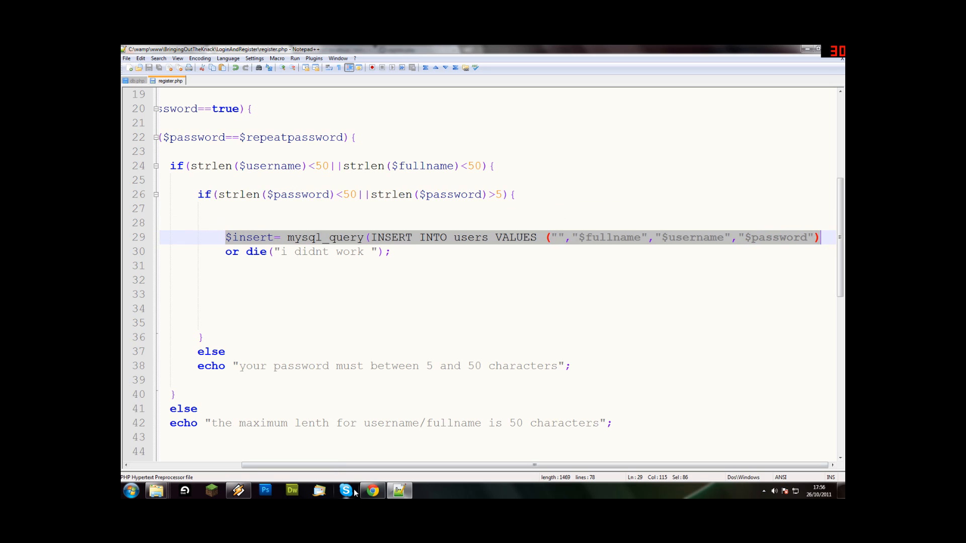
left_click(372, 490)
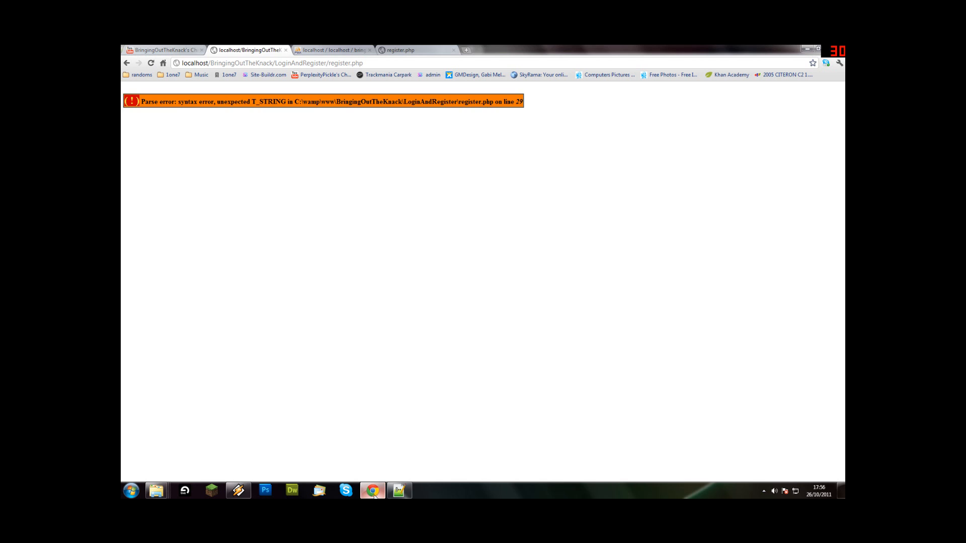
mouse_move(224, 270)
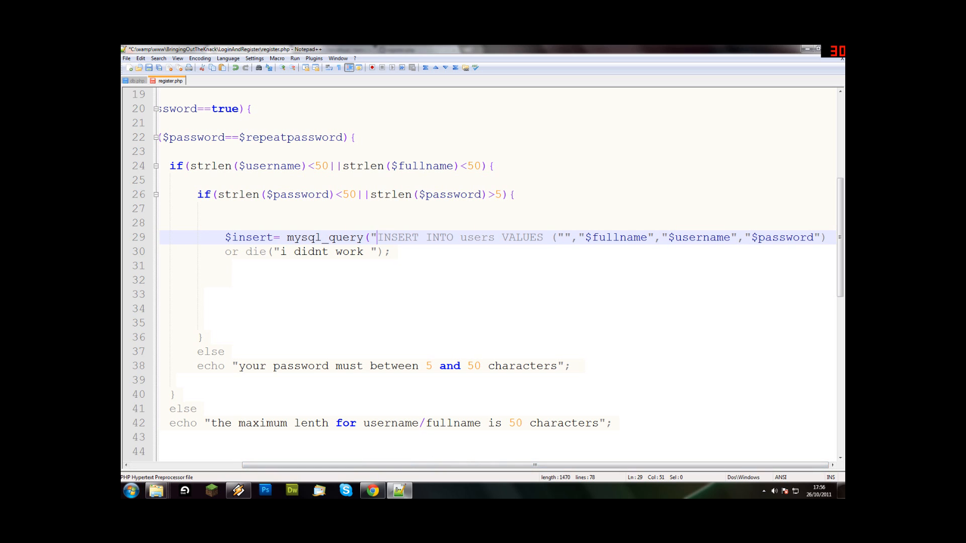
left_click(822, 238)
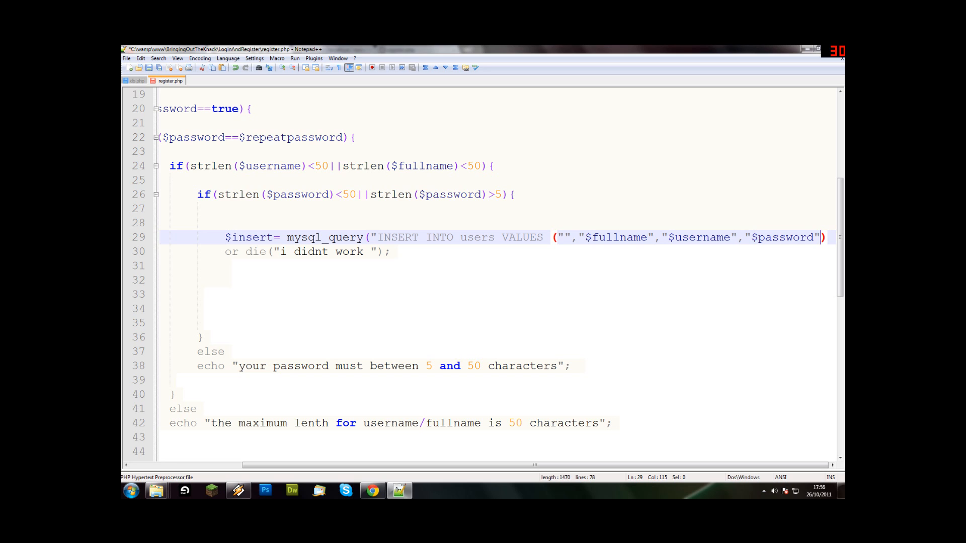
type(")")
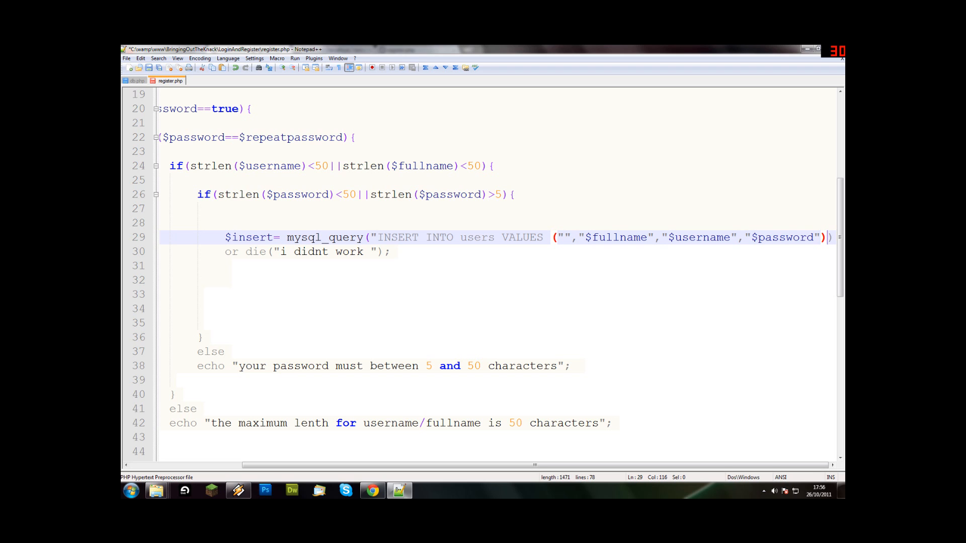
key("Left")
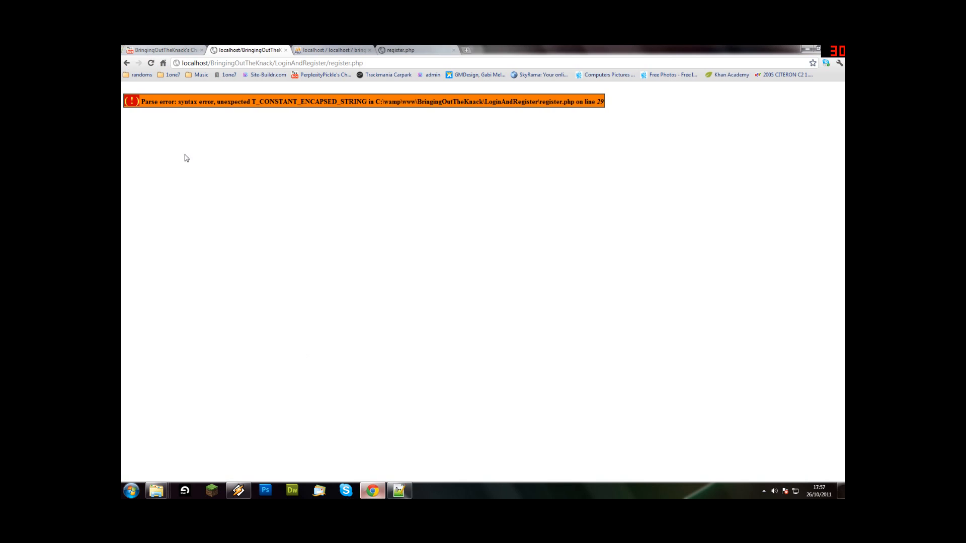
Reload the form and register nathan with username theknack and matching passwords, with no error
left_click(151, 62)
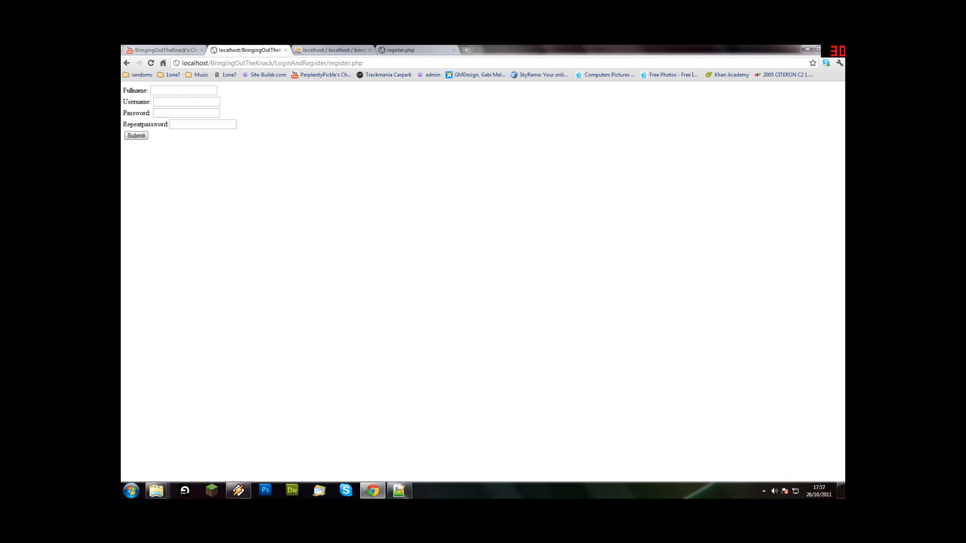
left_click(183, 90)
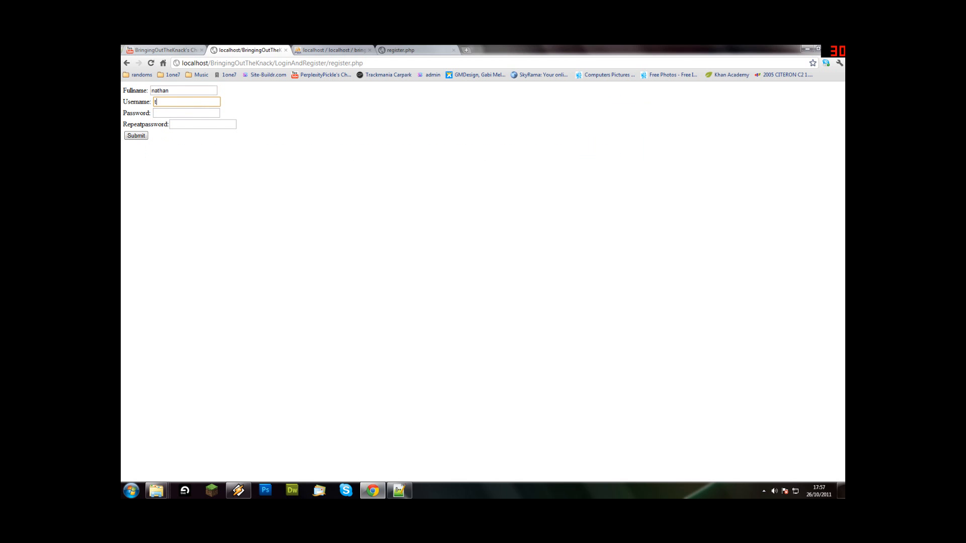
type("heknack")
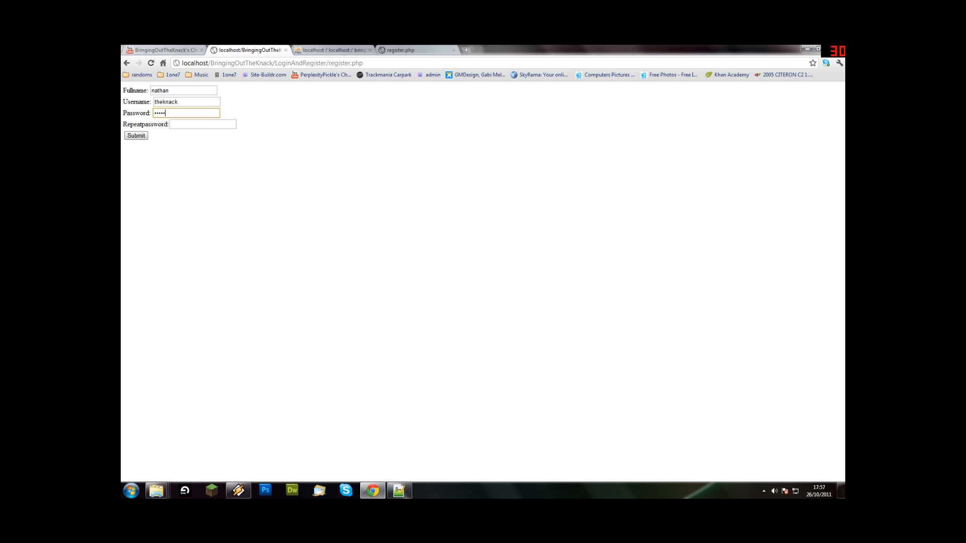
type("•••••")
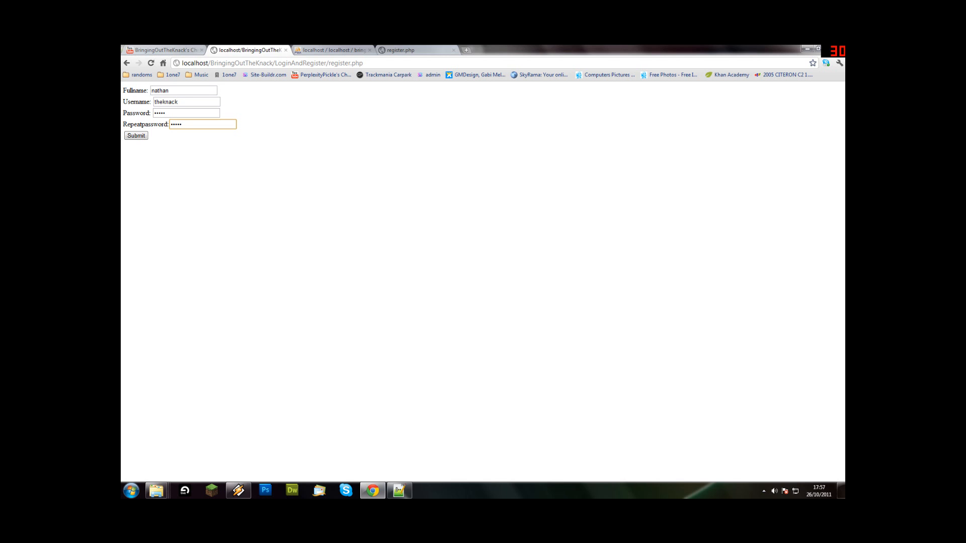
left_click(135, 135)
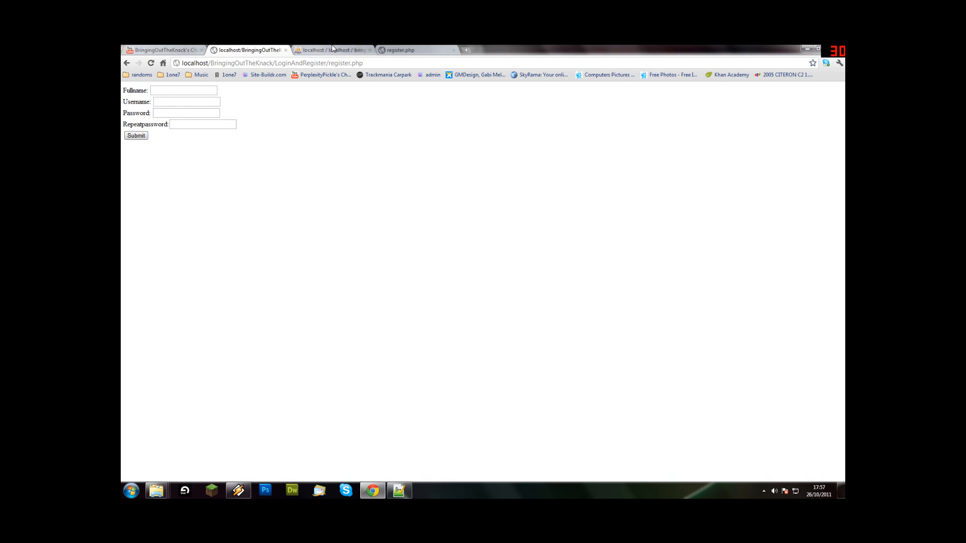
left_click(333, 50)
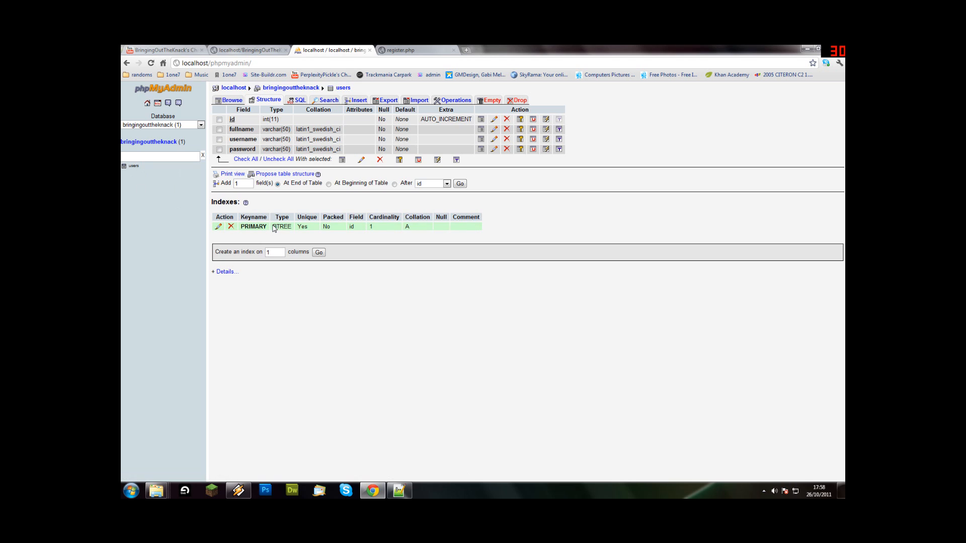
mouse_move(266, 199)
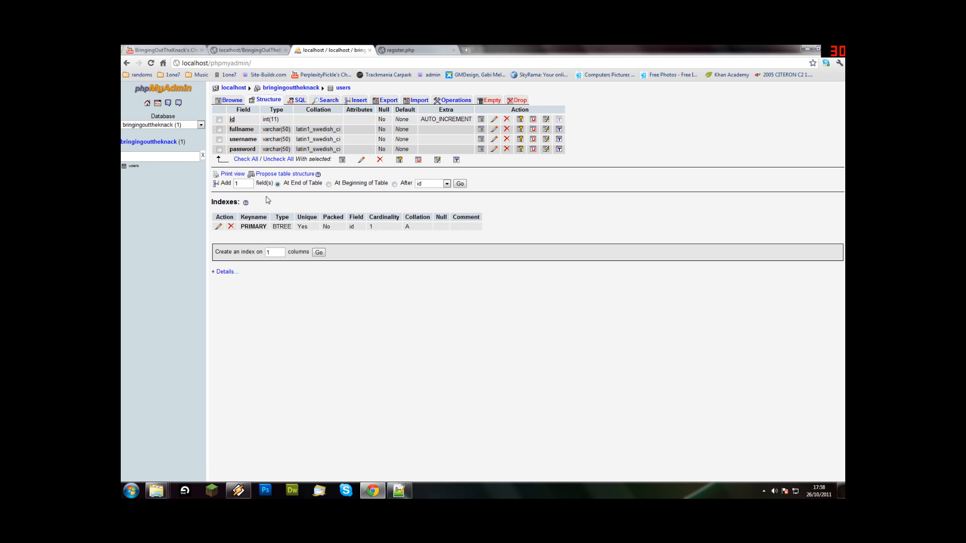
left_click(232, 100)
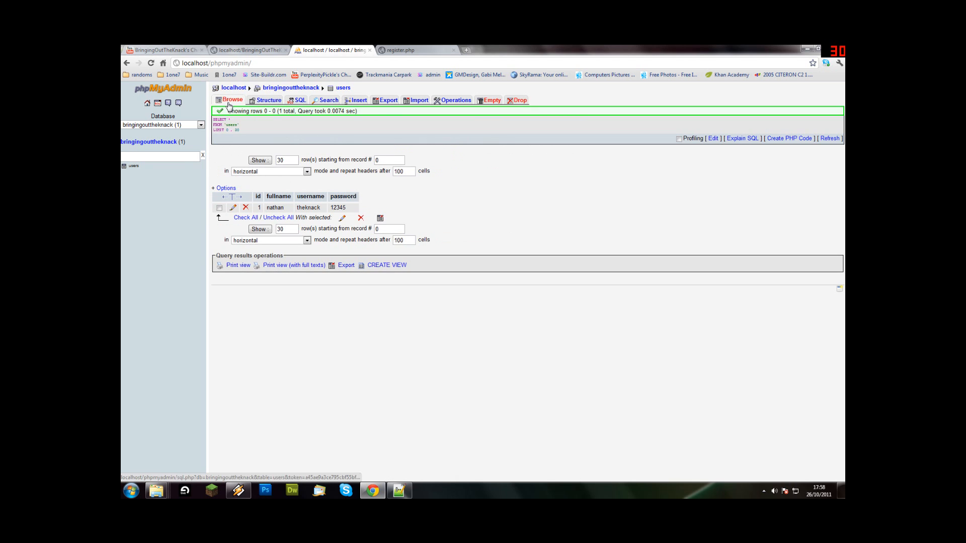
left_click(220, 207)
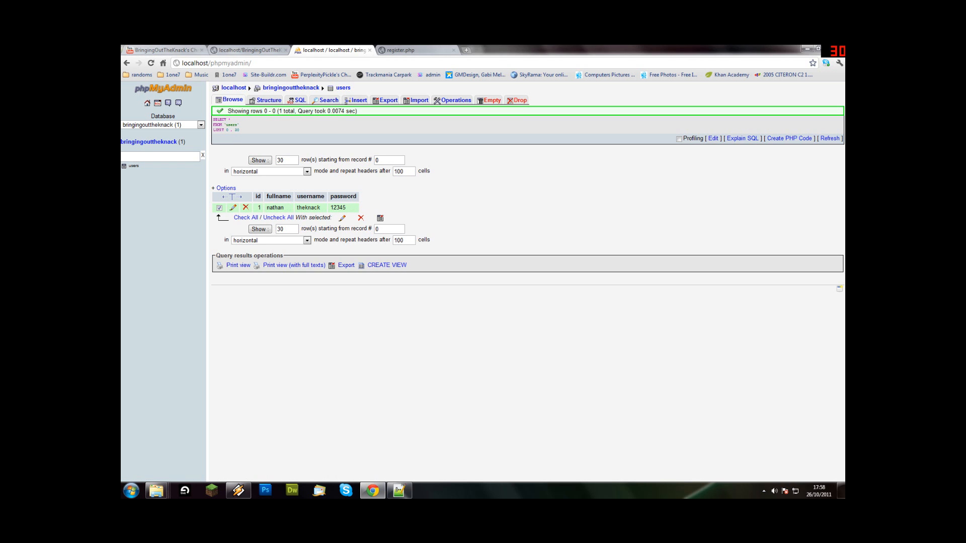
double_click(338, 207)
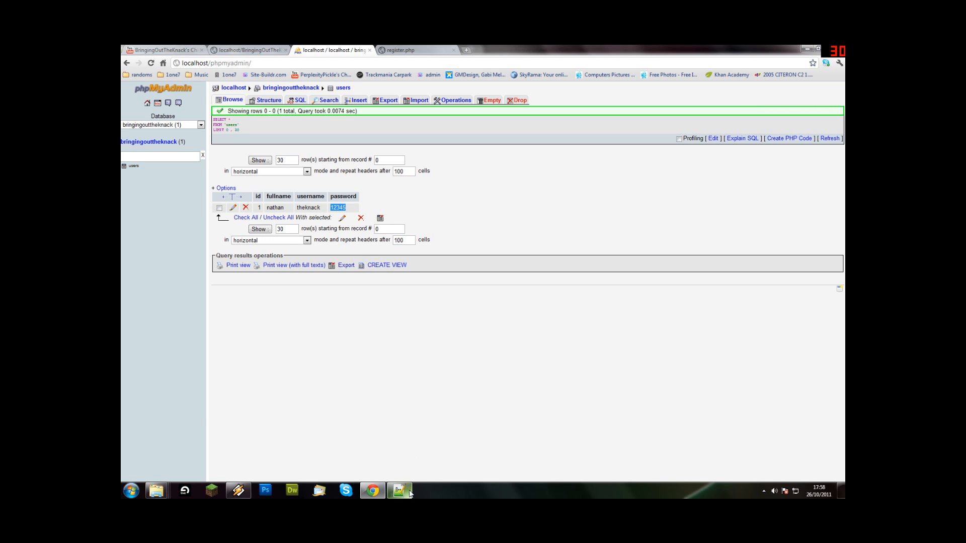
Edit the INSERT query on line 29 so it stores $encpassword, the md5 hash, instead of $password
left_click(398, 491)
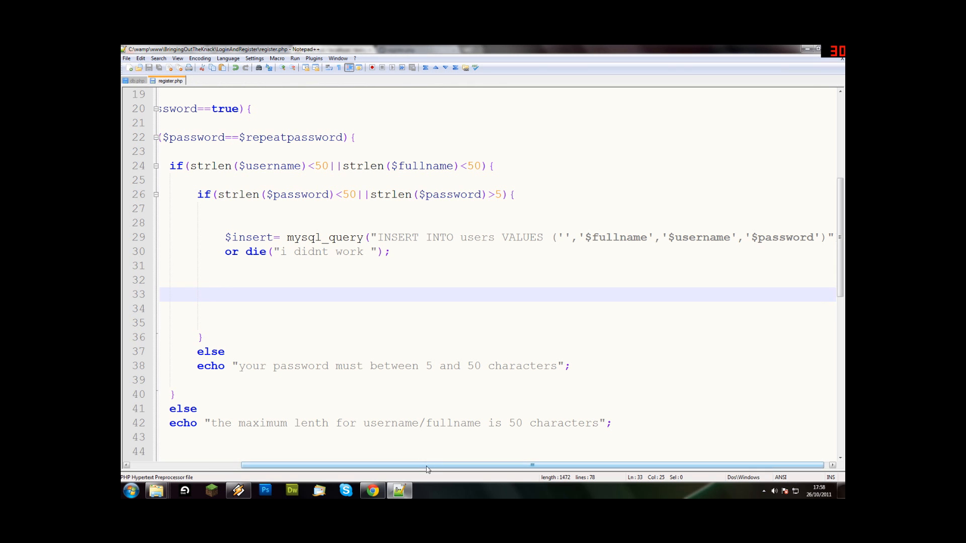
scroll("up", 3)
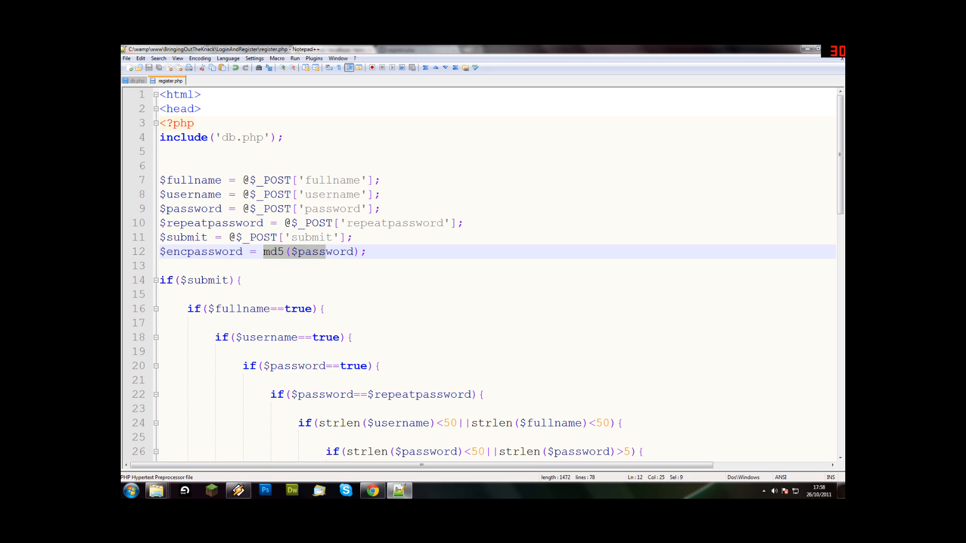
left_click(185, 209)
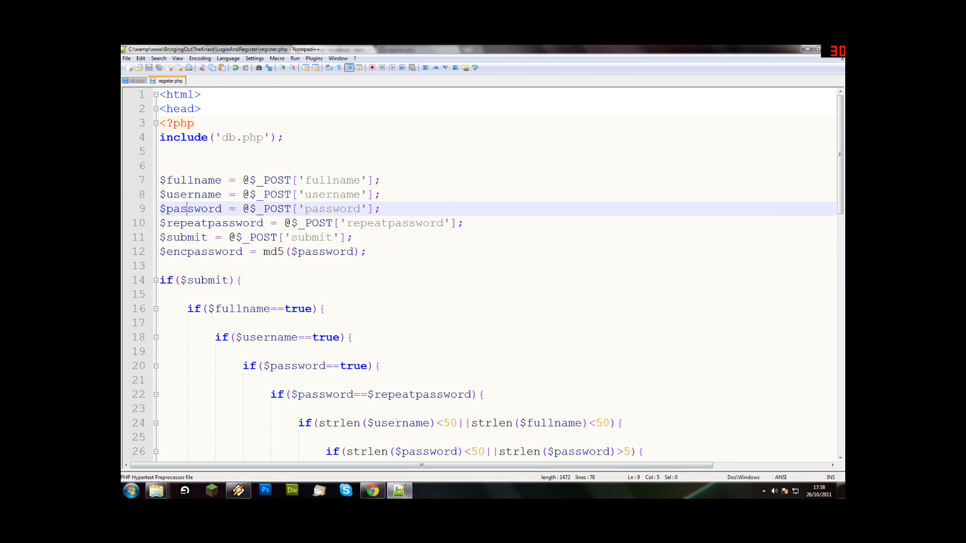
scroll("down", 3)
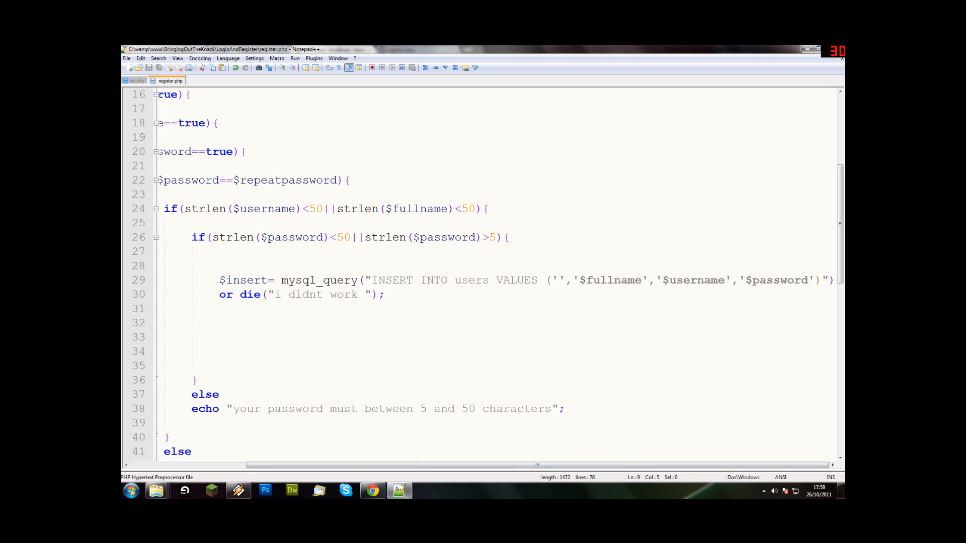
type("enc")
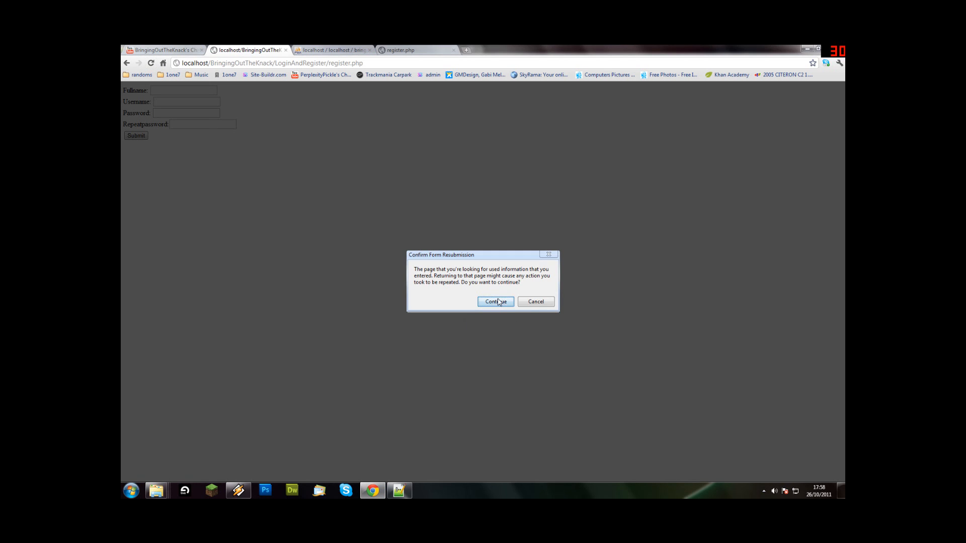
Resubmit and register nathan2 with username theknack2 and a matching password via Submit
left_click(495, 302)
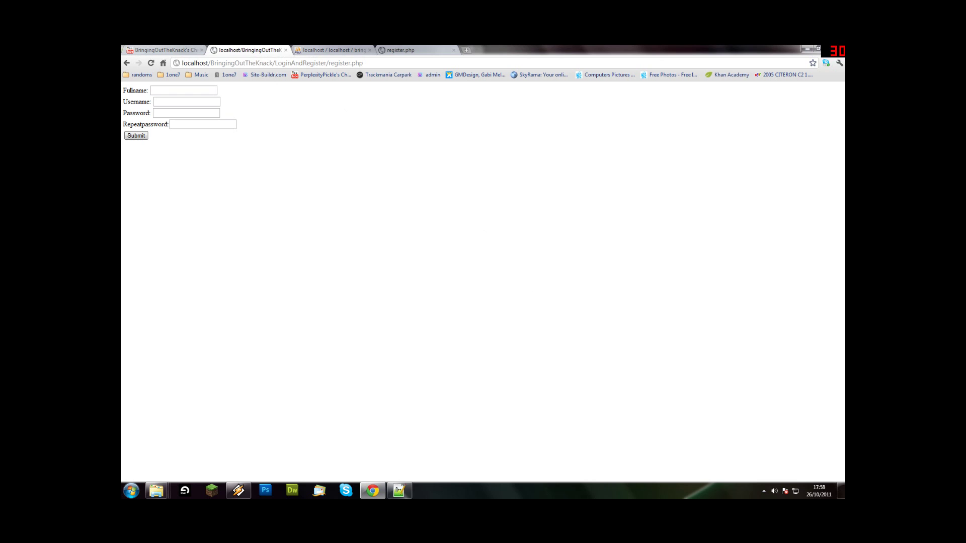
left_click(184, 90)
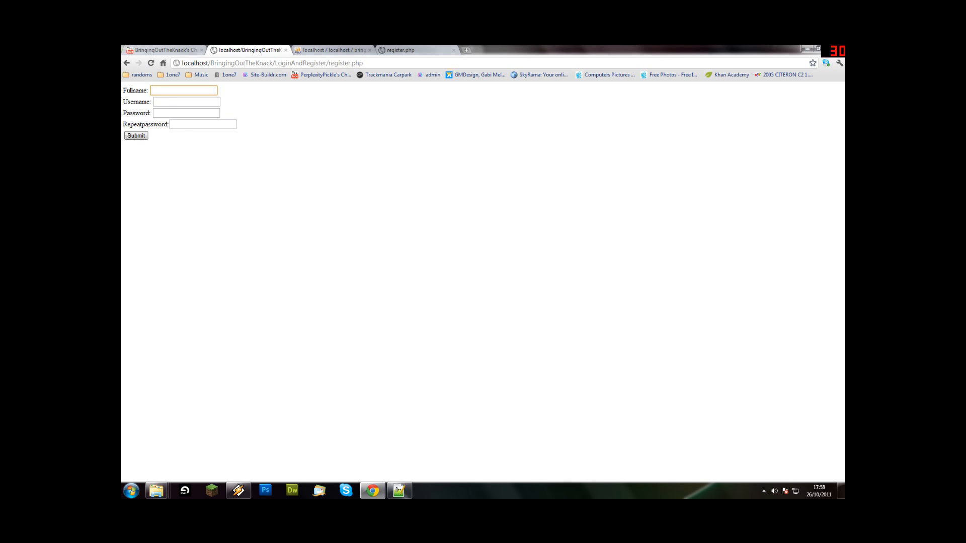
type("nathan2")
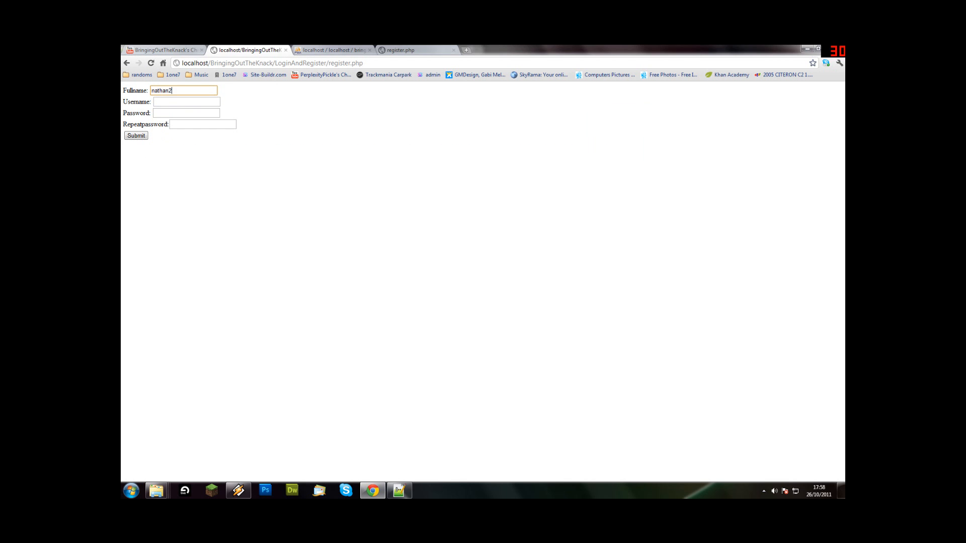
type("theknack2")
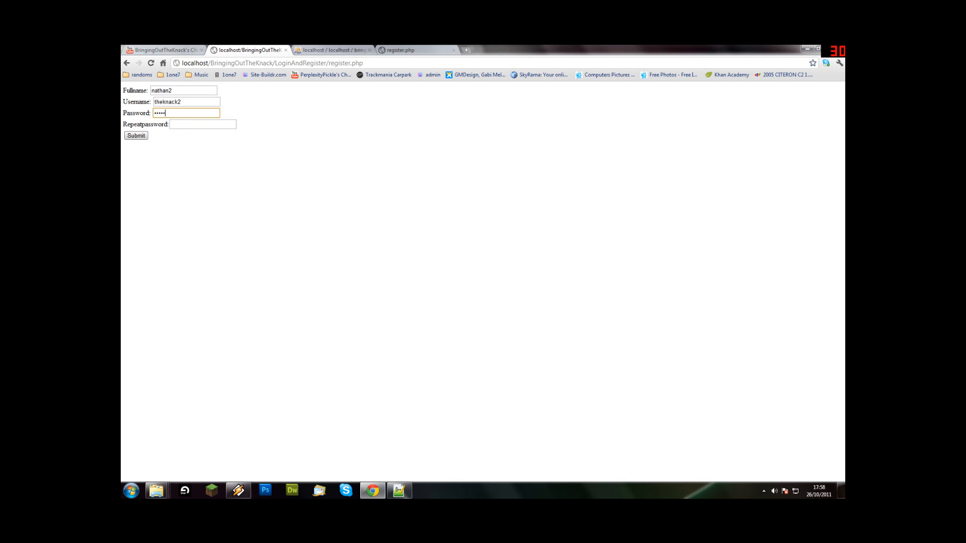
type("•••••")
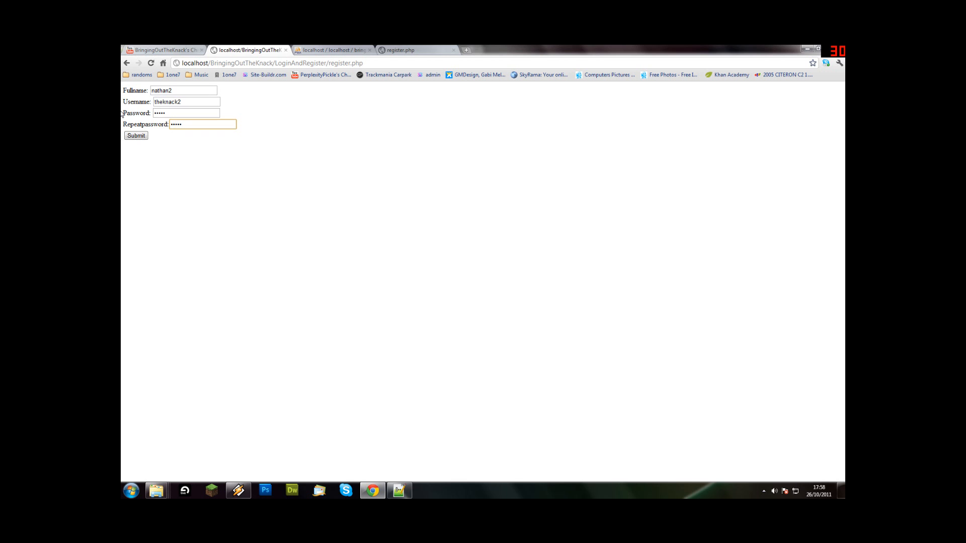
left_click(333, 50)
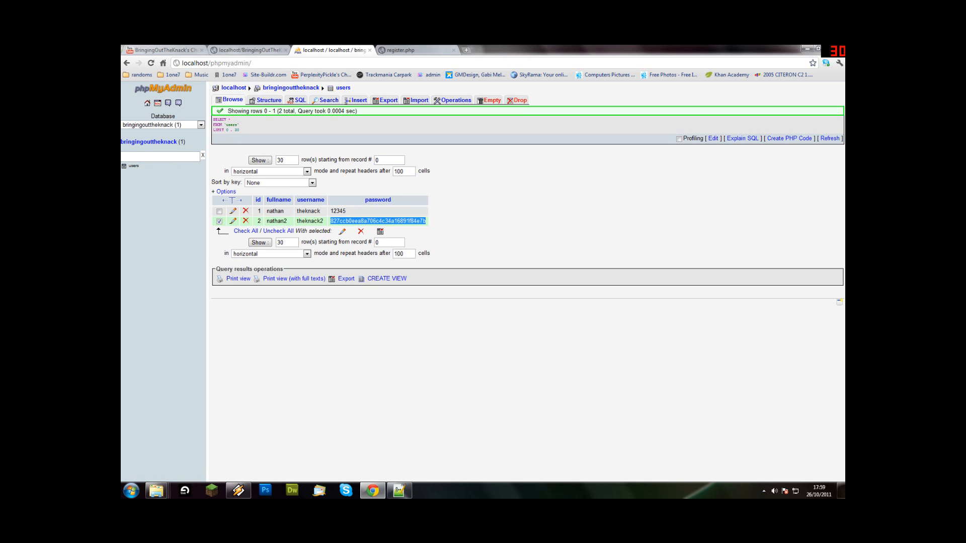
mouse_move(394, 228)
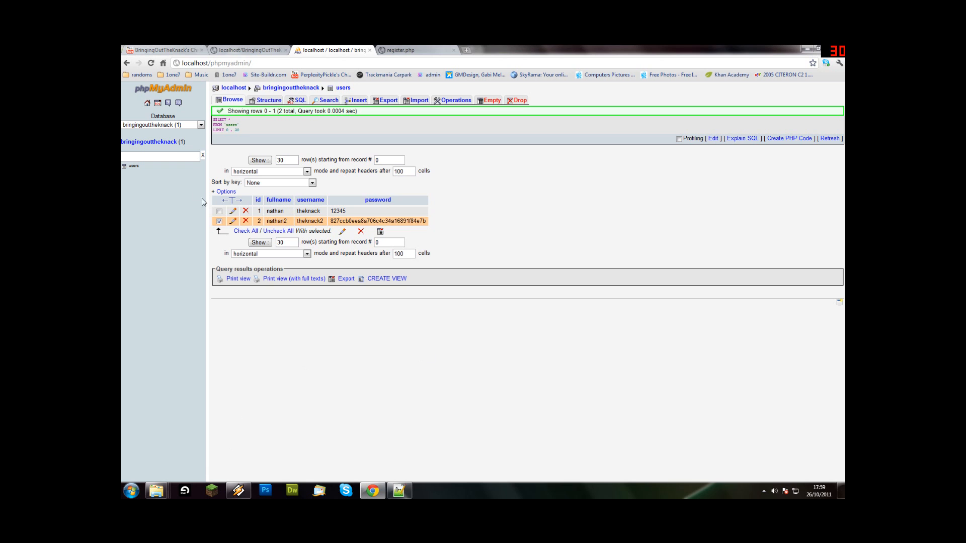
Return to register.php in Notepad++ and scroll to the insert query storing $encpassword
left_click(399, 491)
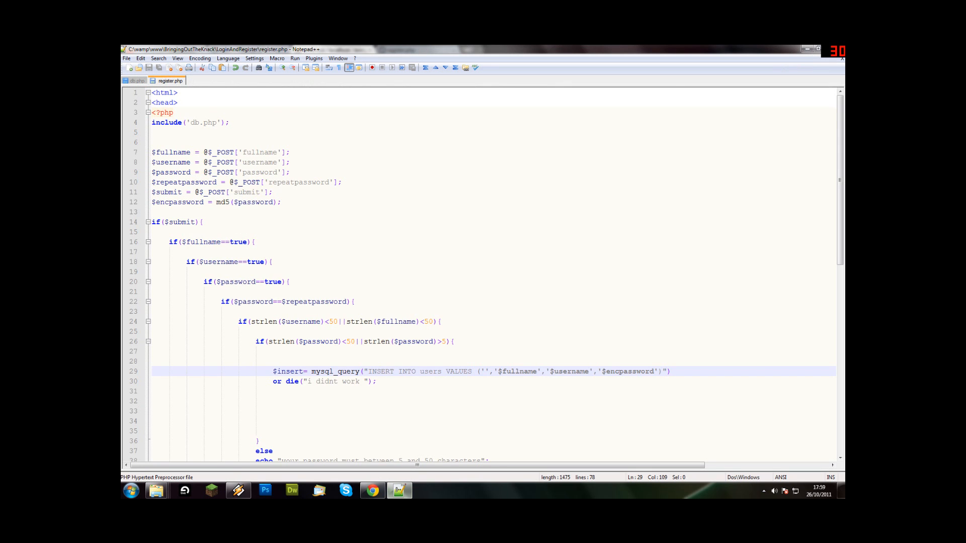
scroll("down", 3)
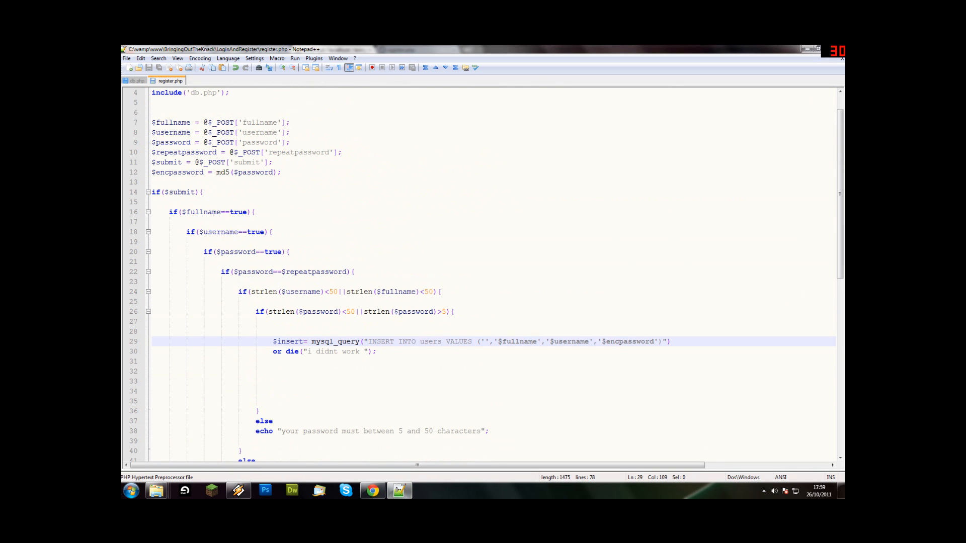